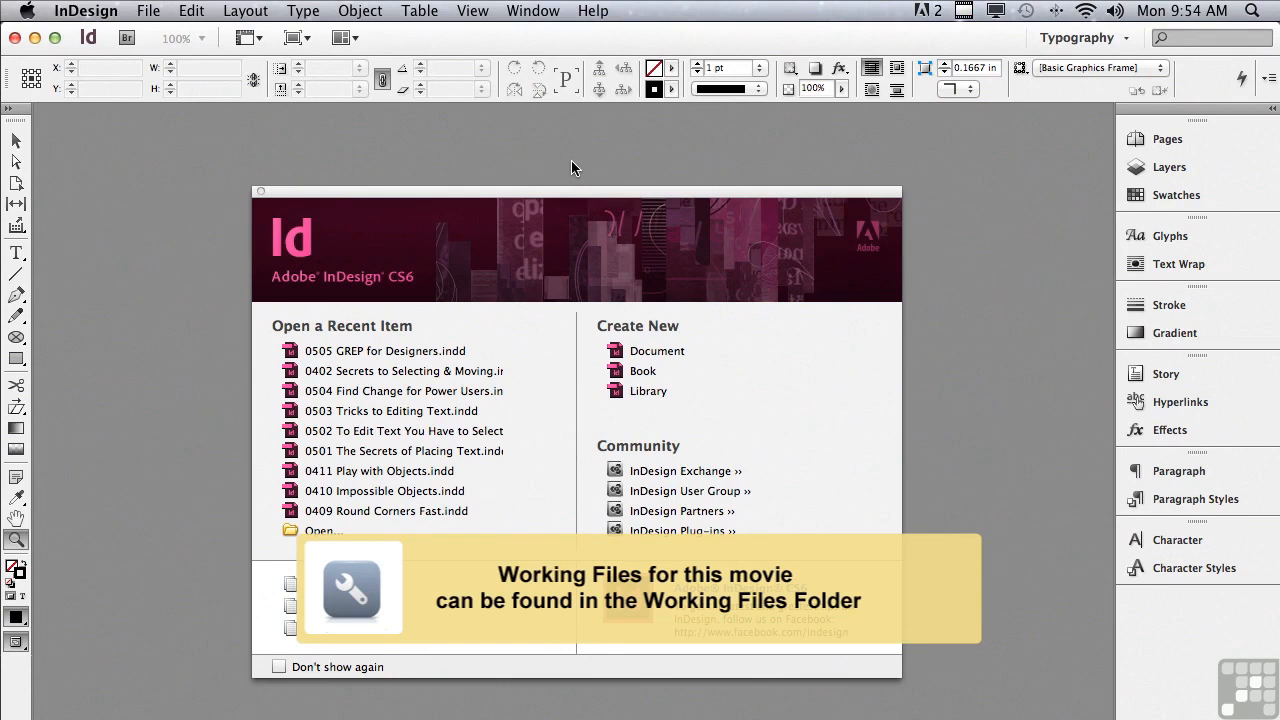
mouse_move(510, 156)
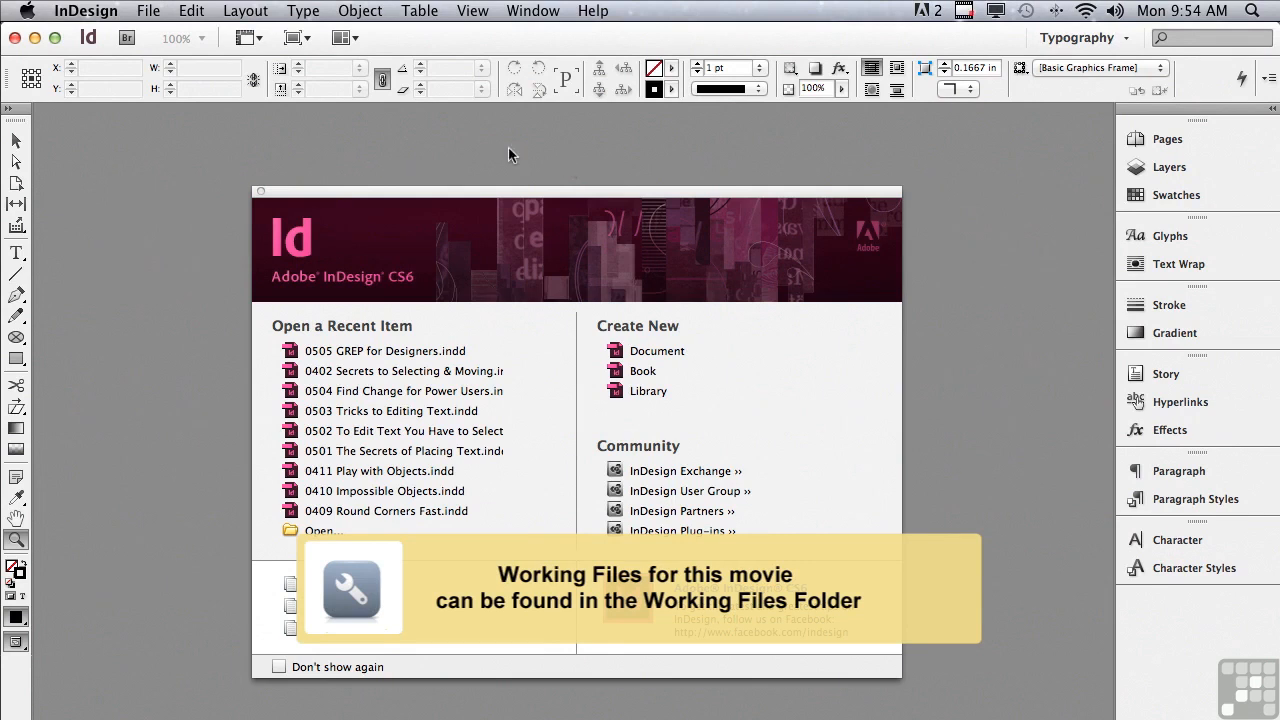
Bring up the Open a File dialog browsing the InDesign CS6 Sample Layouts folder.
click(146, 12)
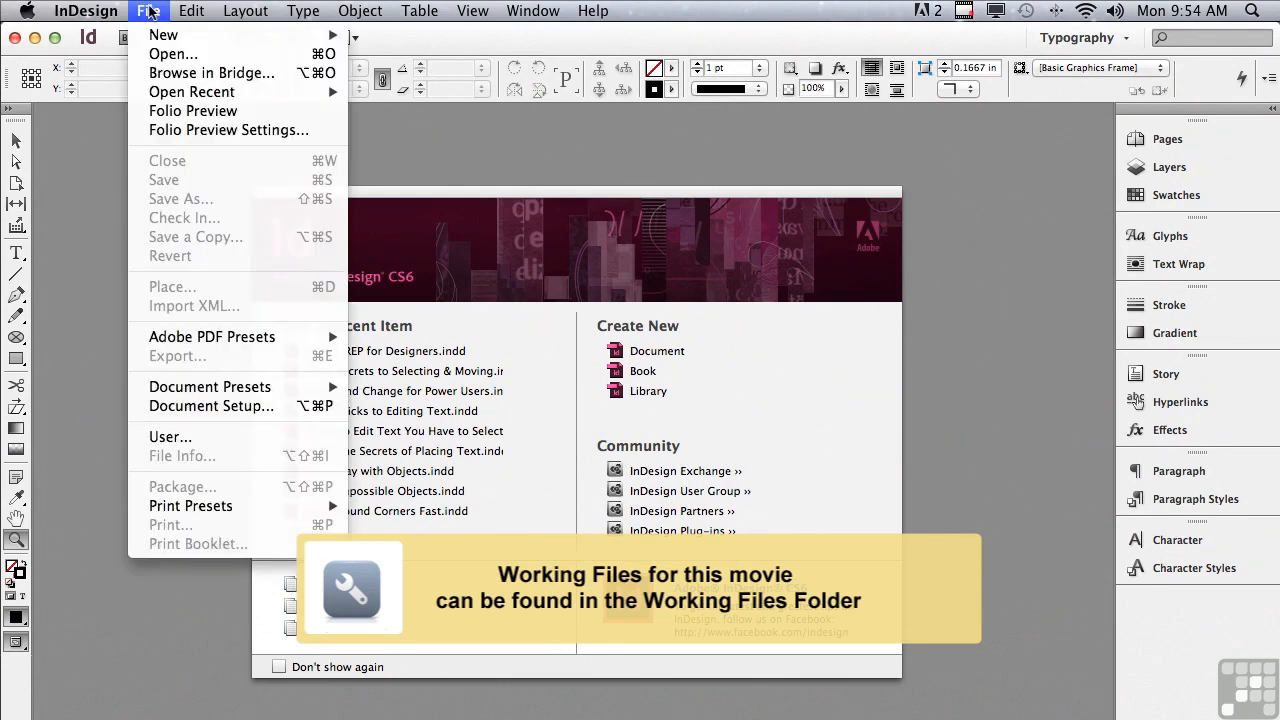
click(152, 10)
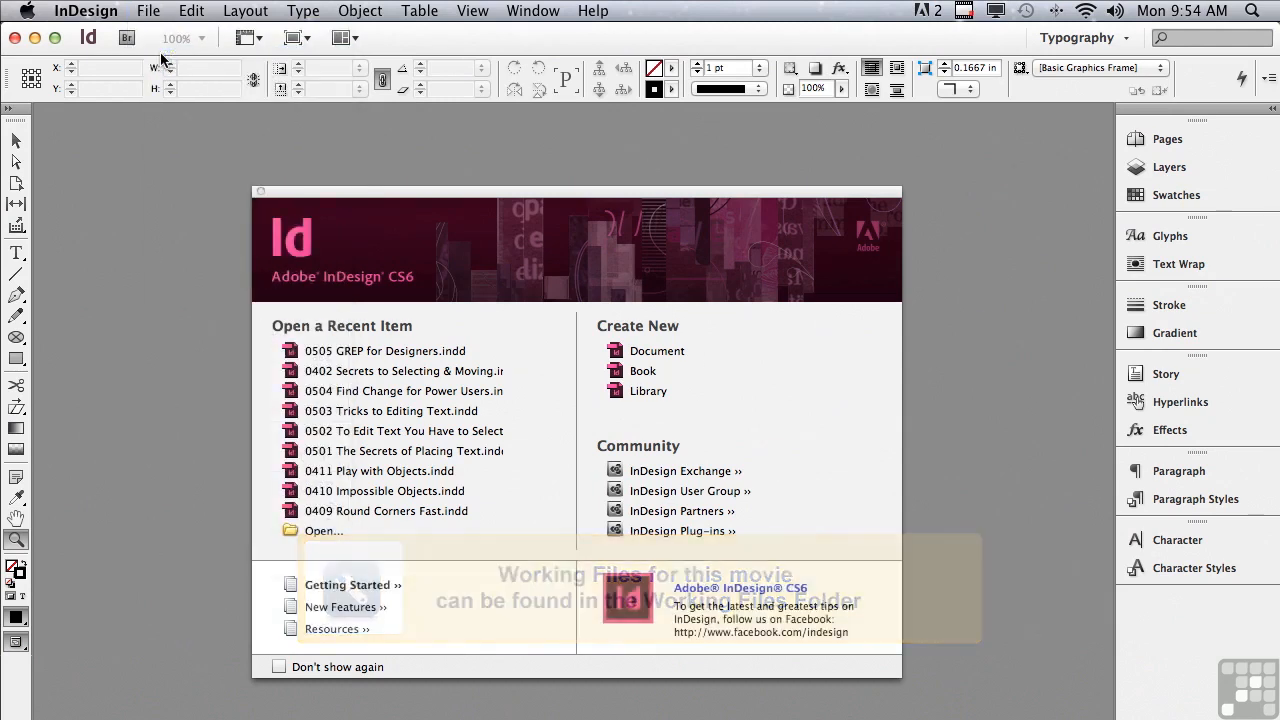
click(324, 530)
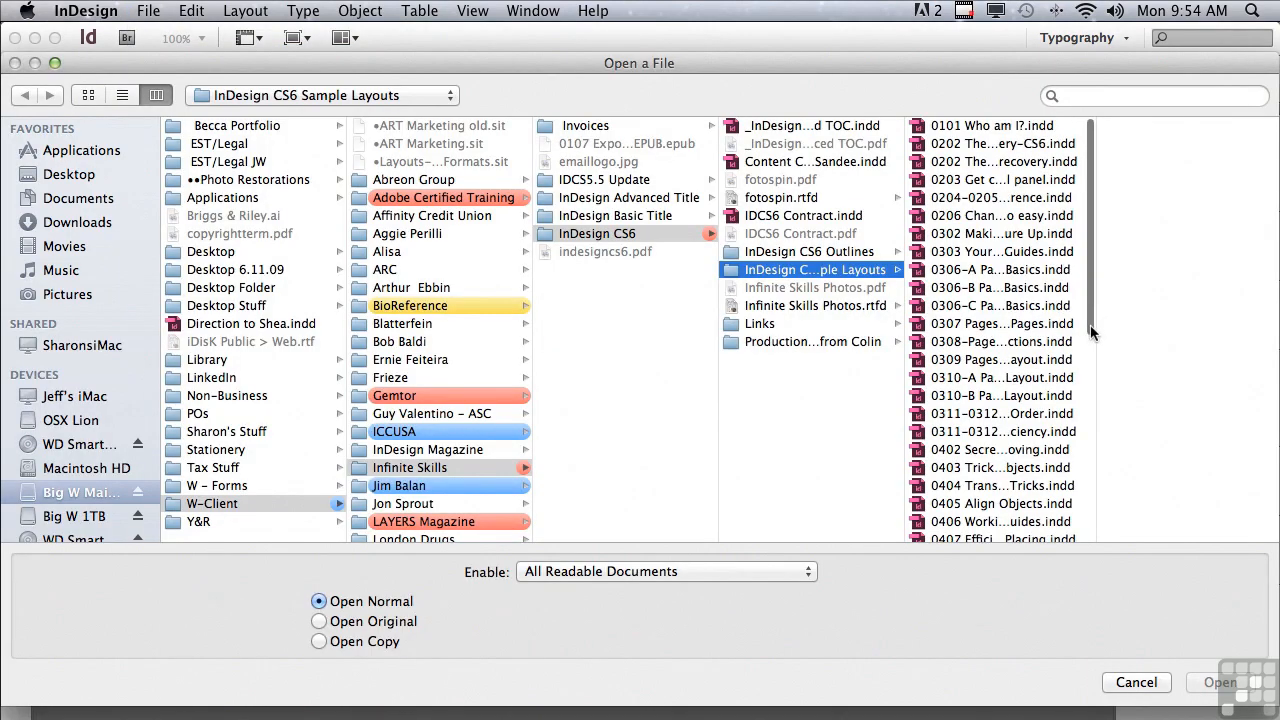
scroll(down, 3)
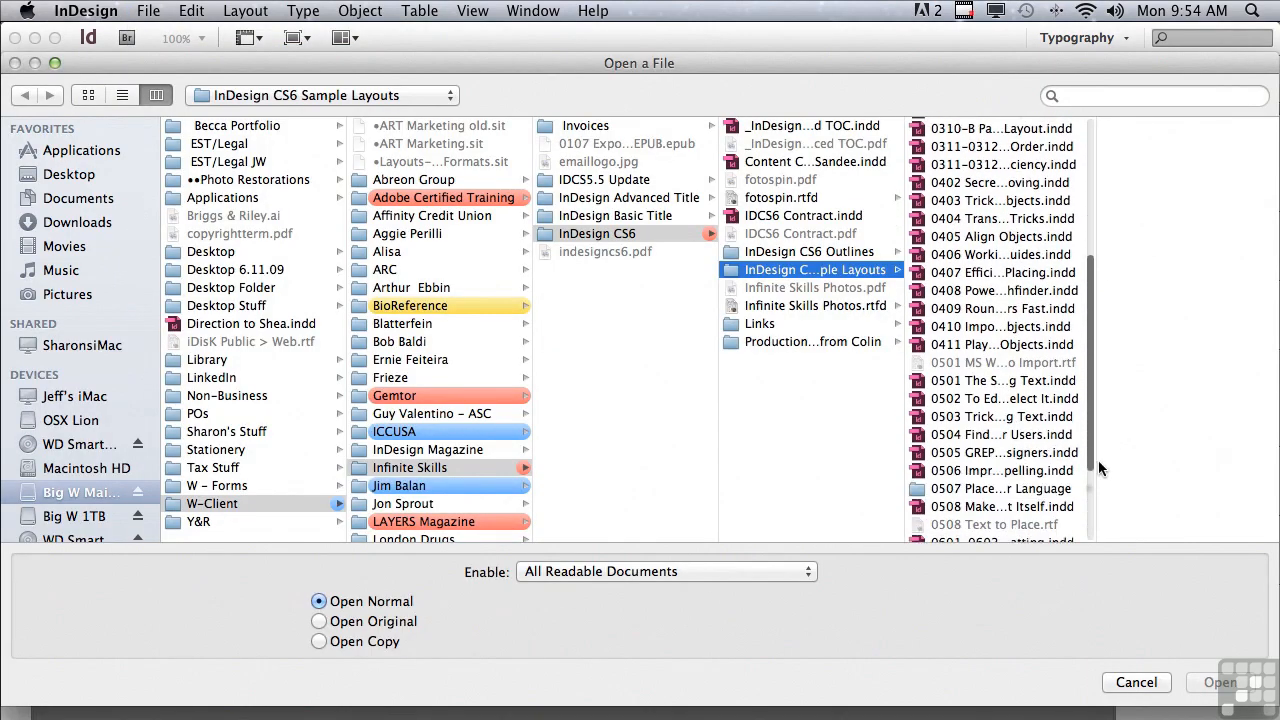
Open the 0505 GREP for Designers.indd sample document.
click(1004, 452)
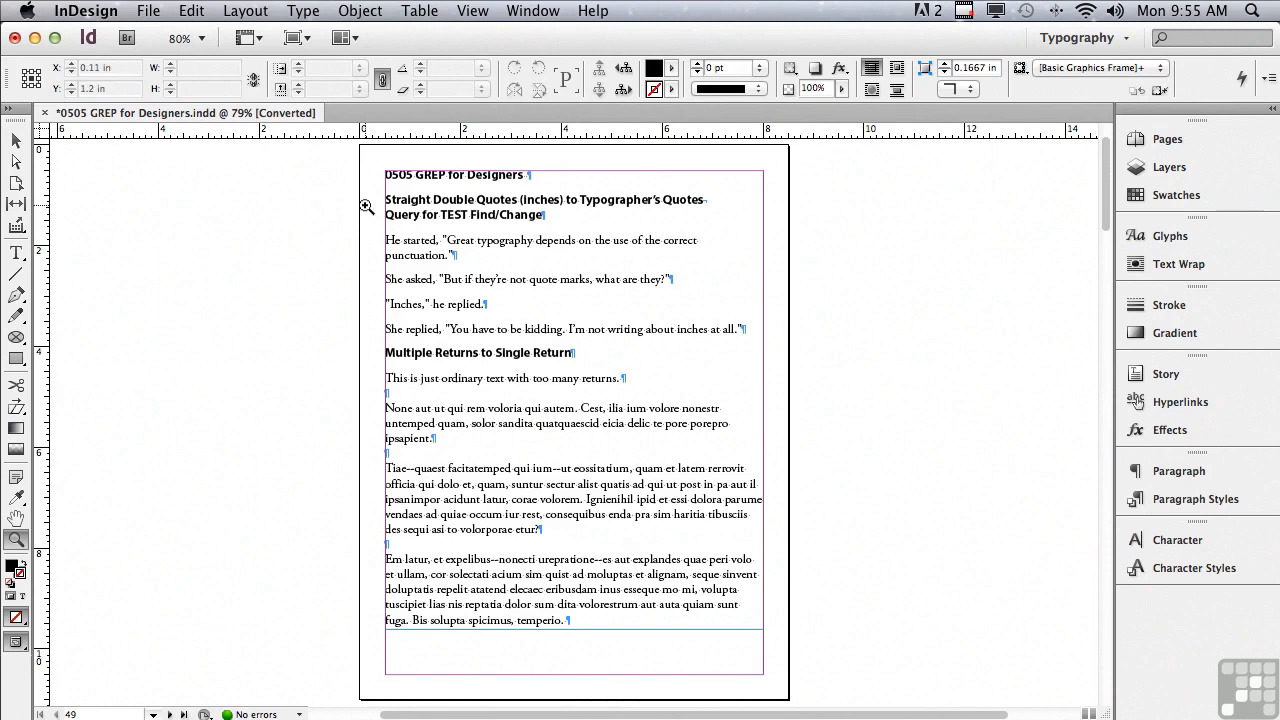
click(192, 12)
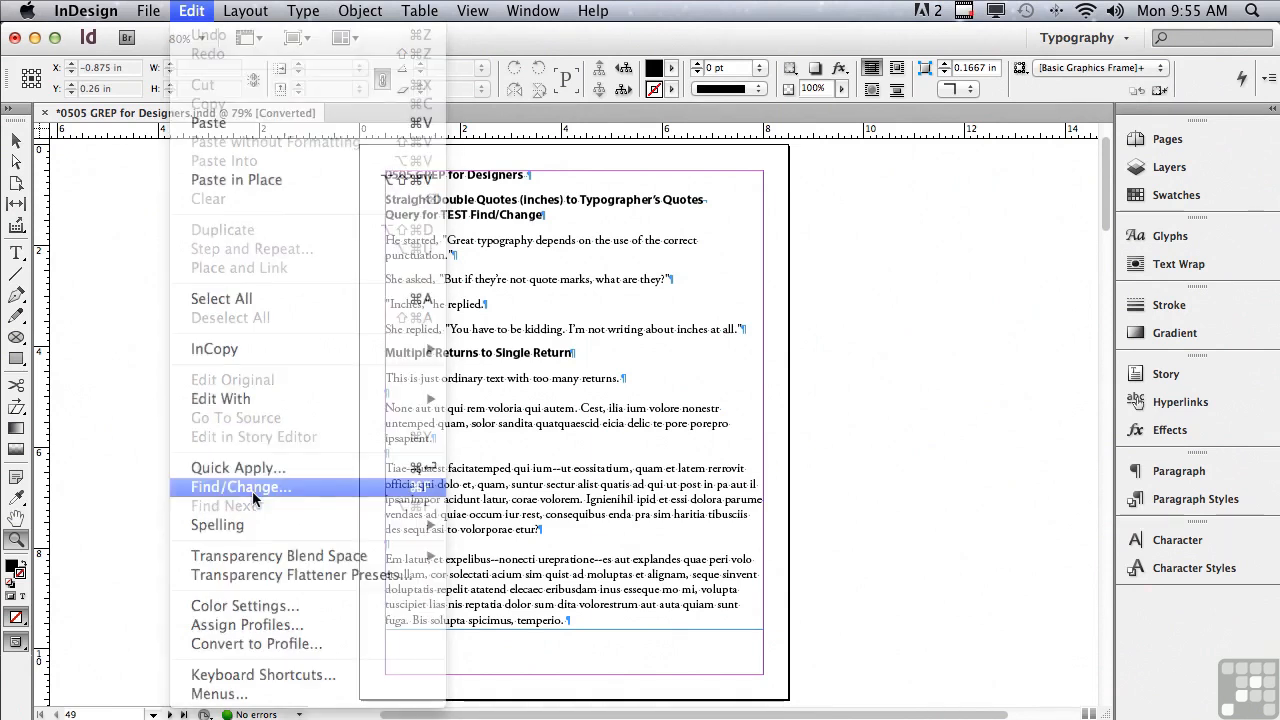
Show Find/Change on the GREP tab with the saved Query list displayed.
click(240, 488)
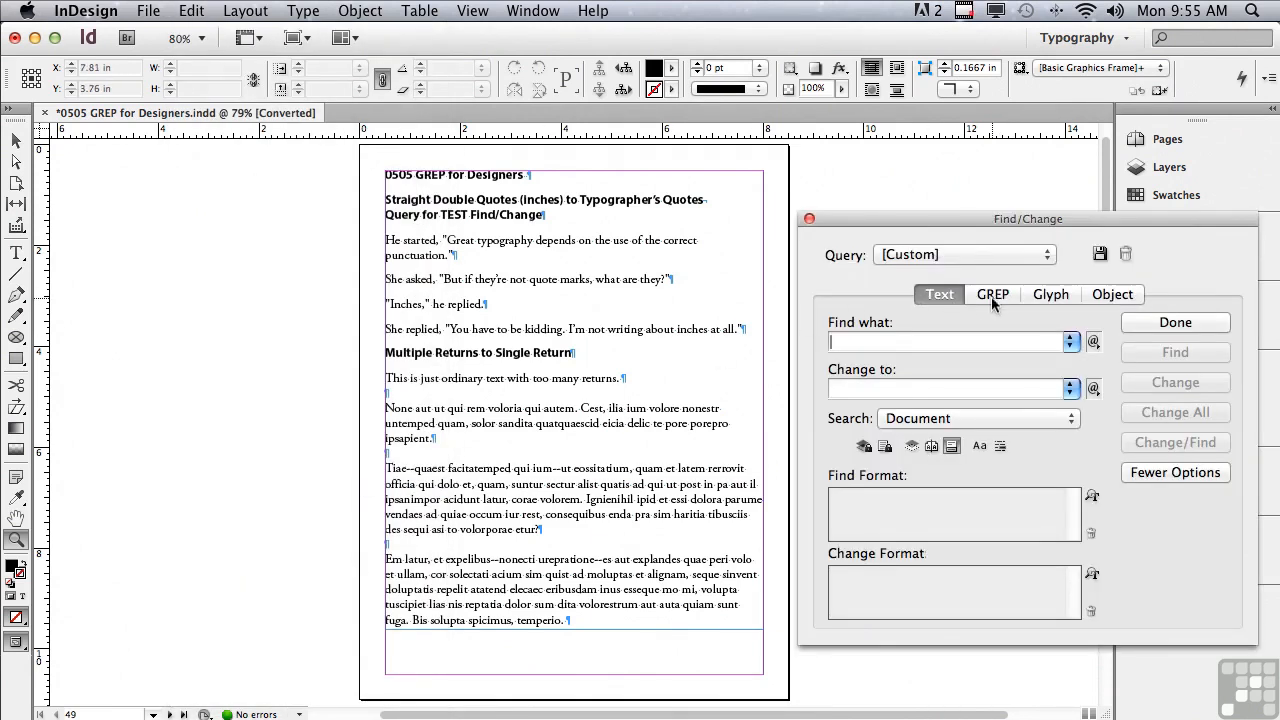
click(992, 294)
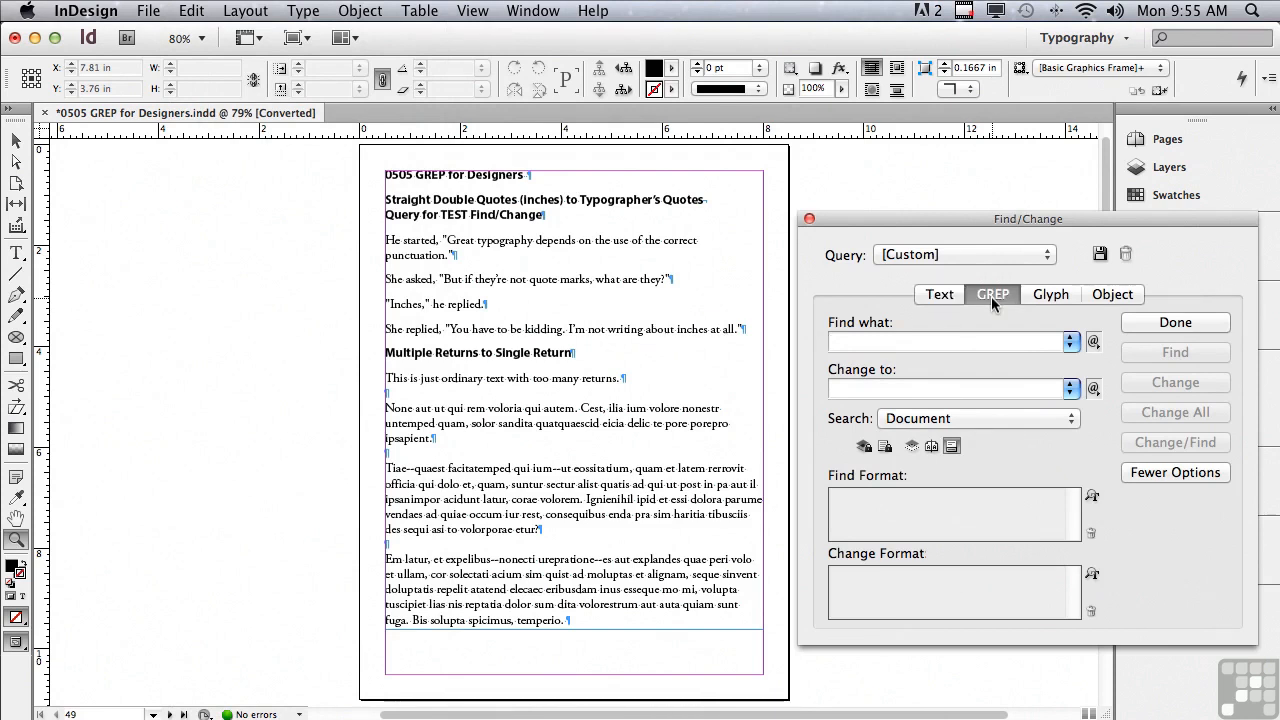
click(944, 340)
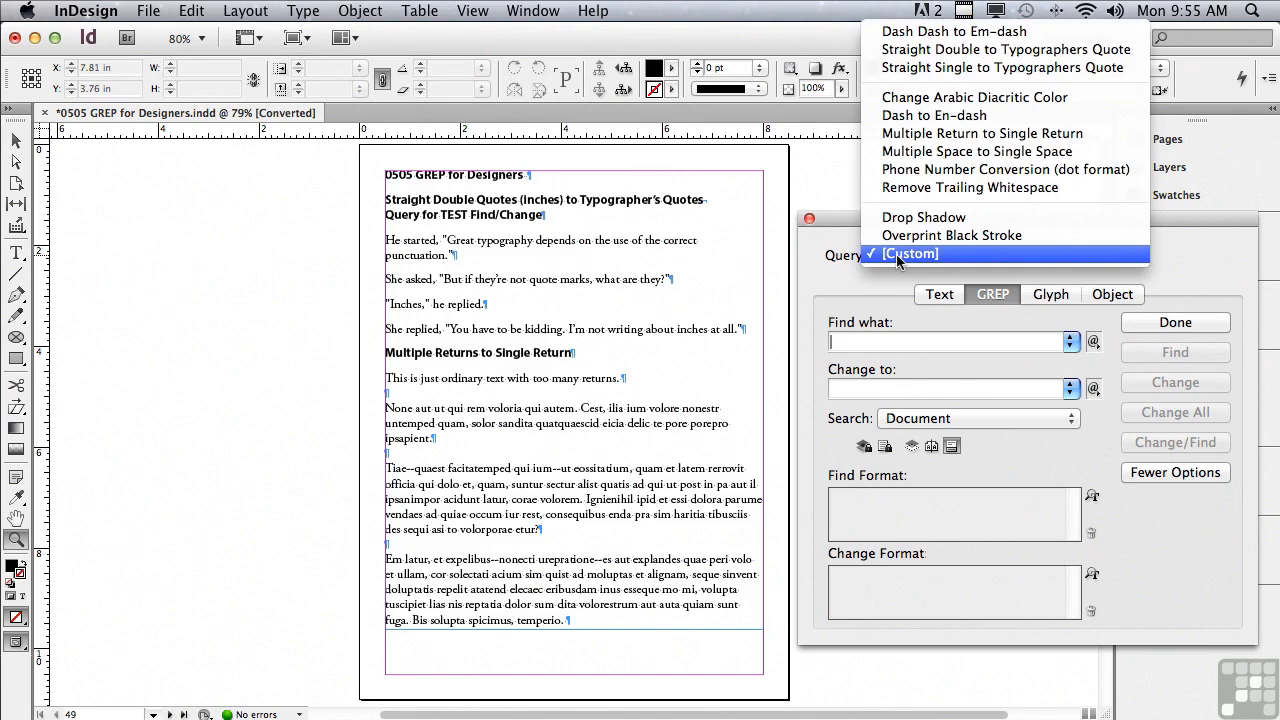
mouse_move(960, 32)
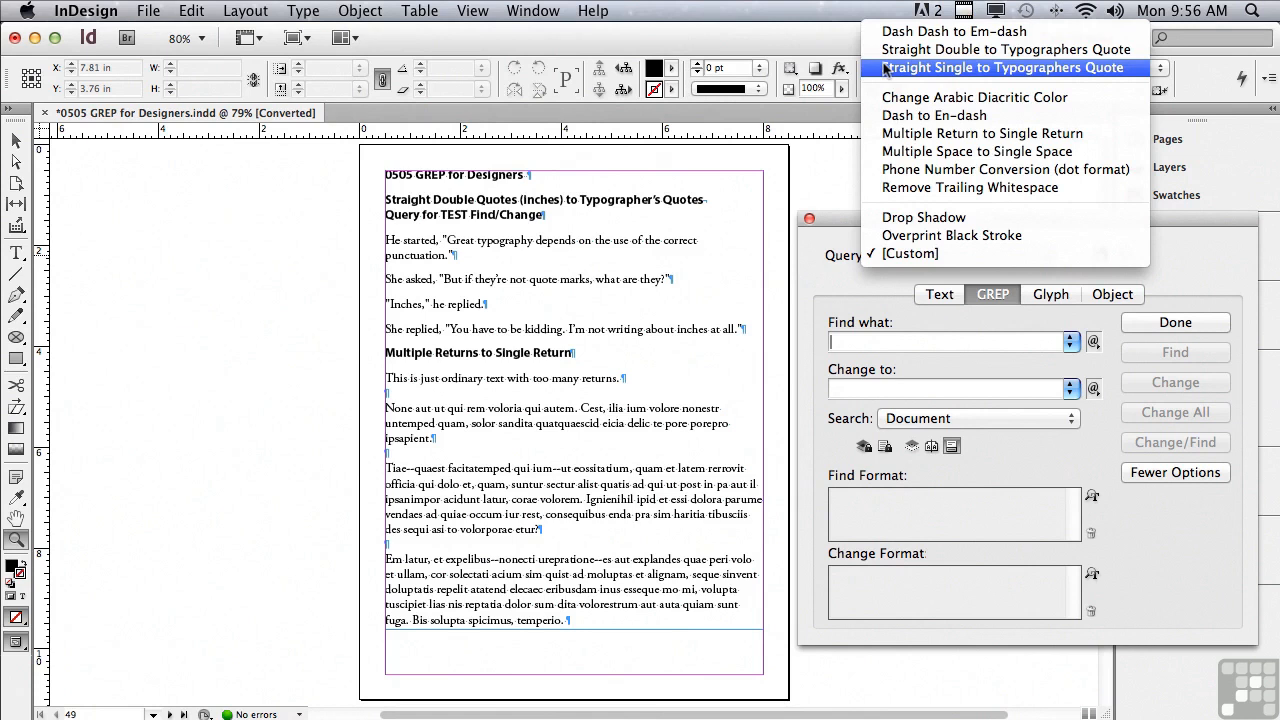
mouse_move(954, 32)
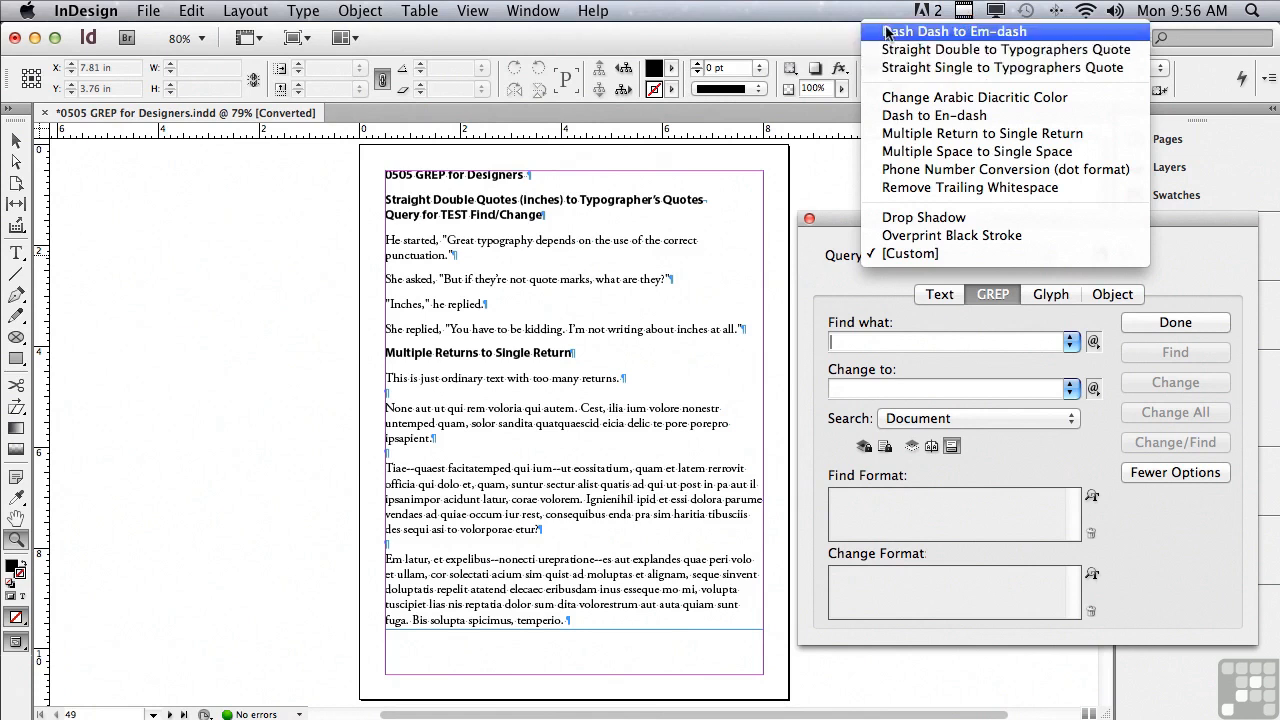
Run the Dash Dash to Em-dash query with Change All, making three replacements.
click(952, 32)
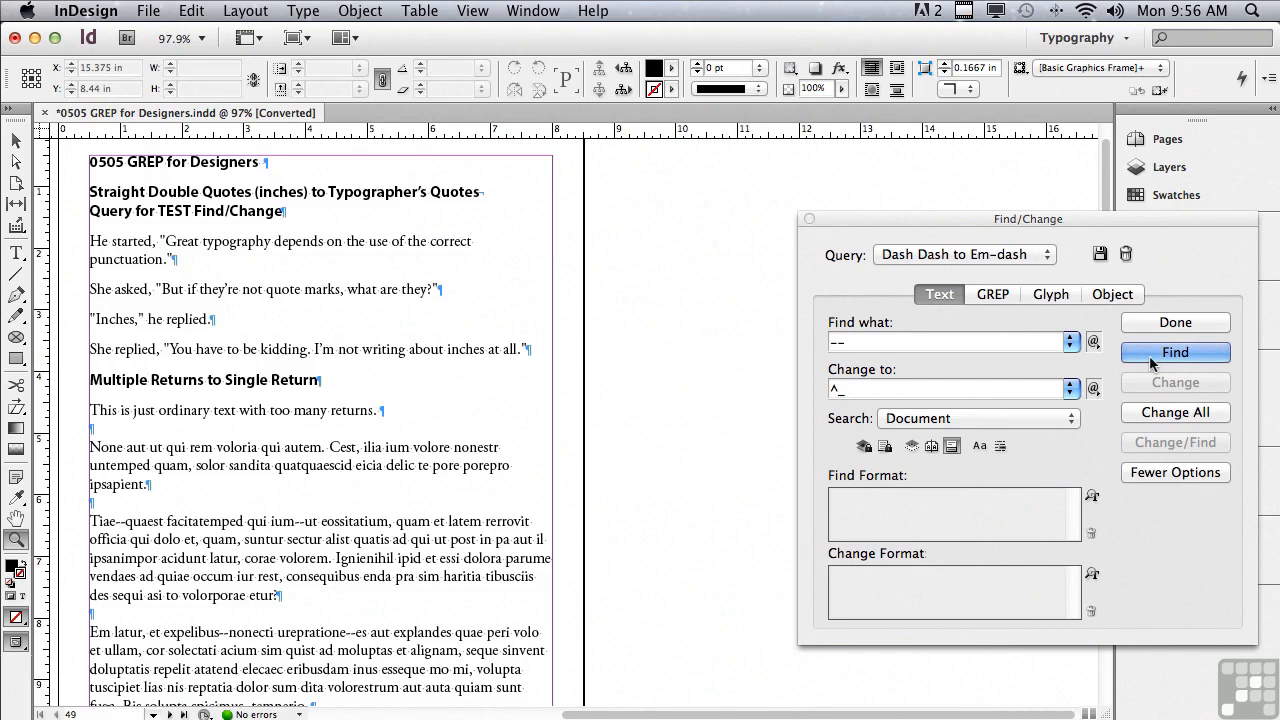
click(1176, 352)
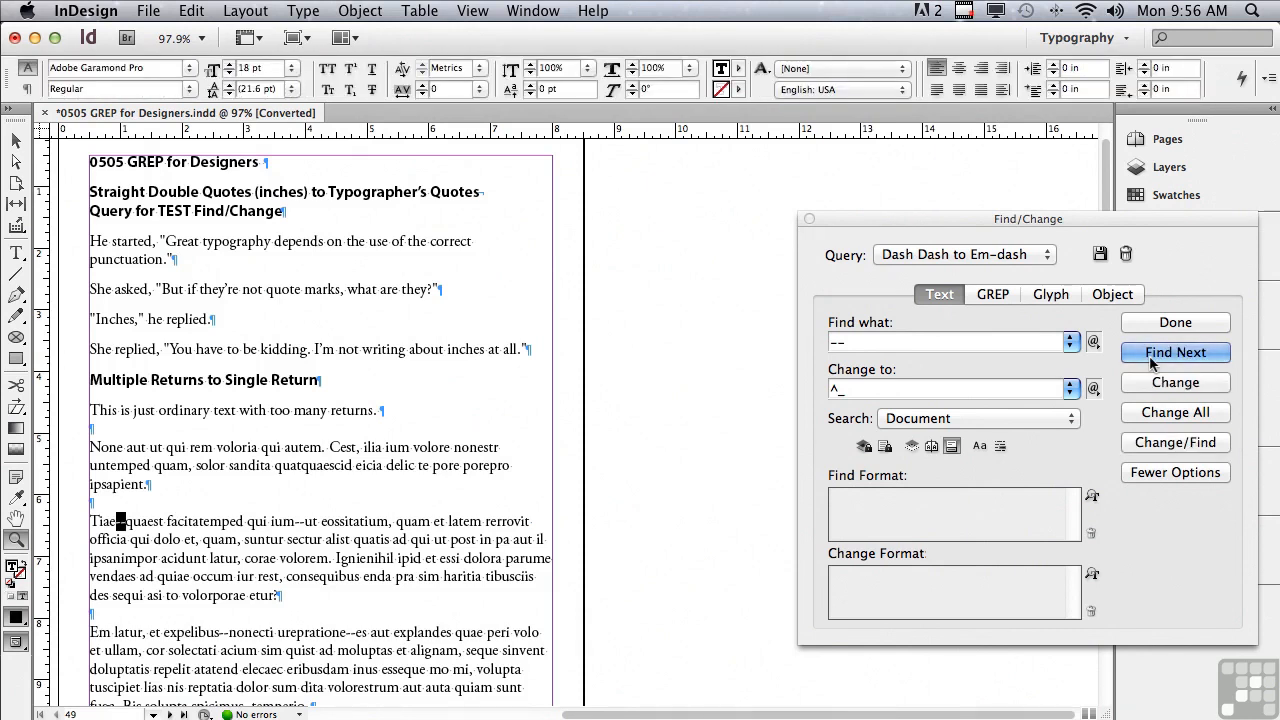
click(1176, 352)
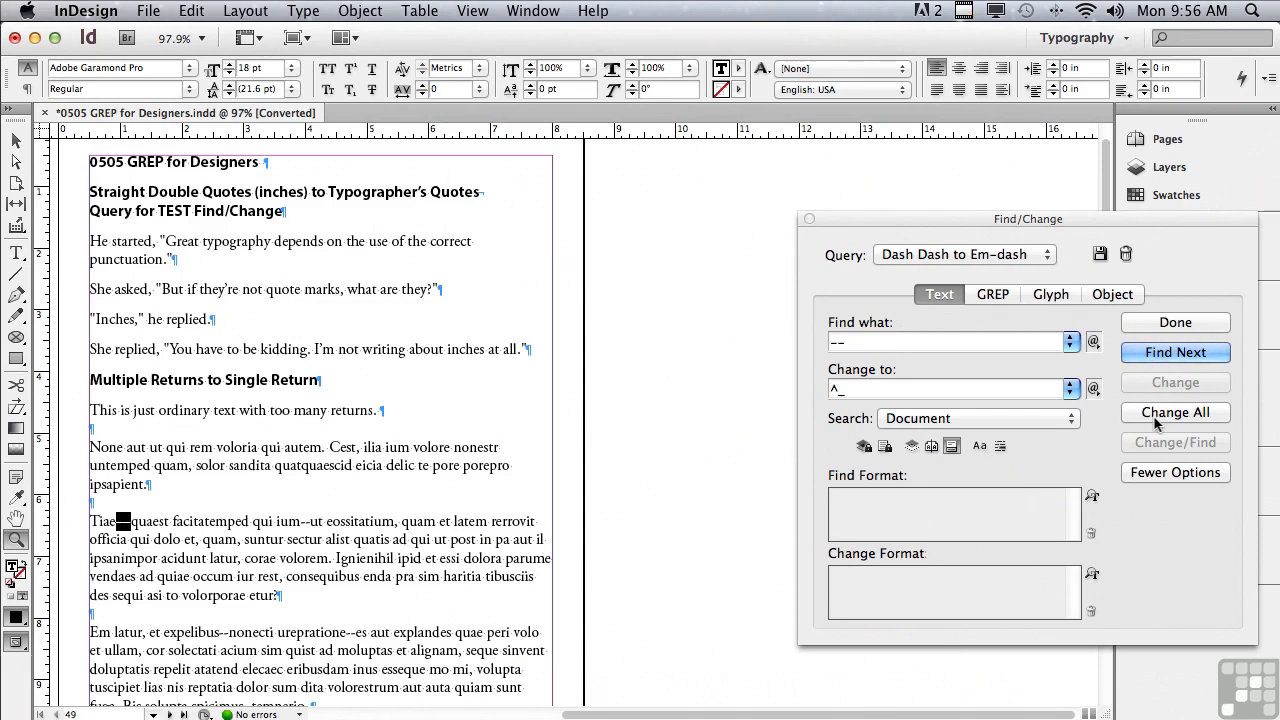
click(1176, 412)
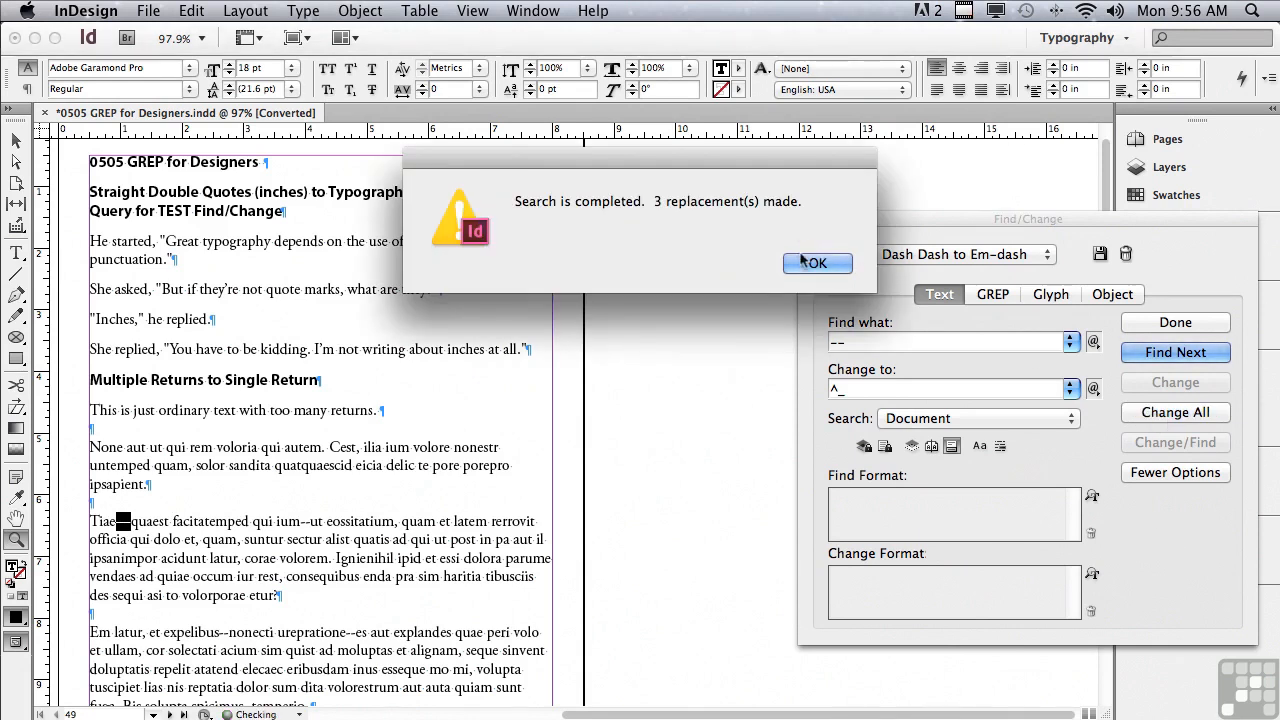
click(816, 262)
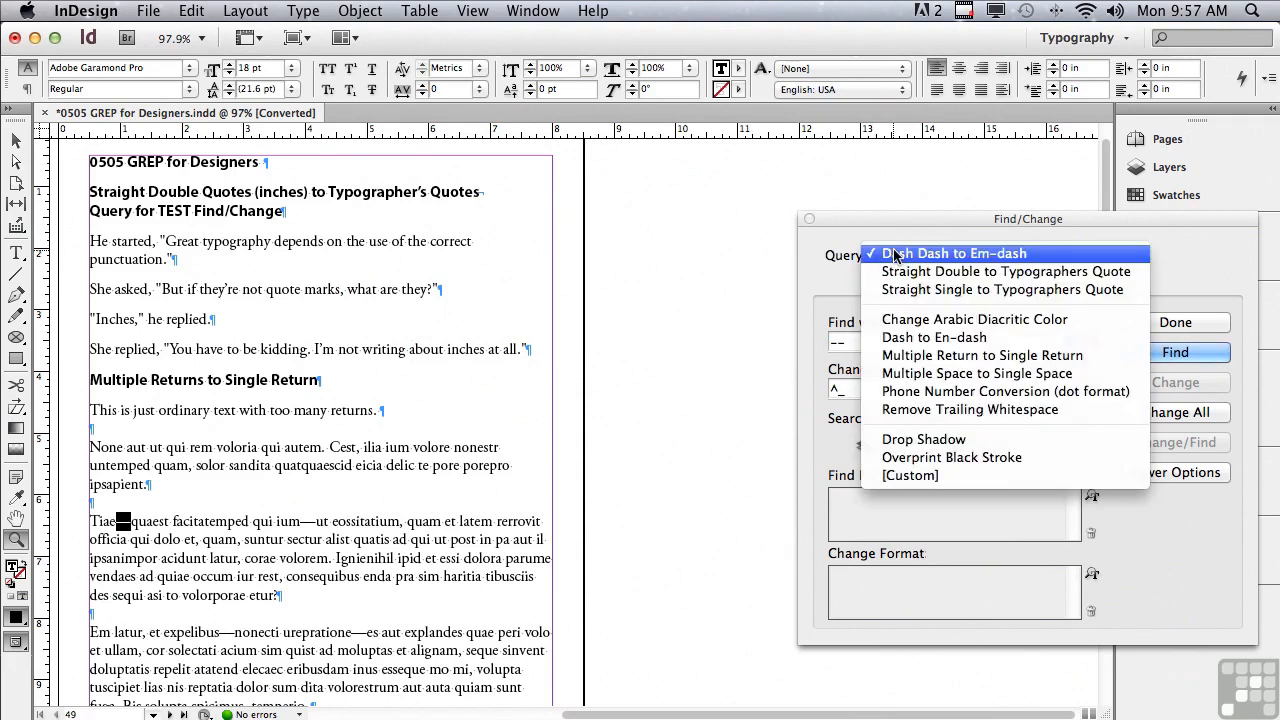
mouse_move(1004, 272)
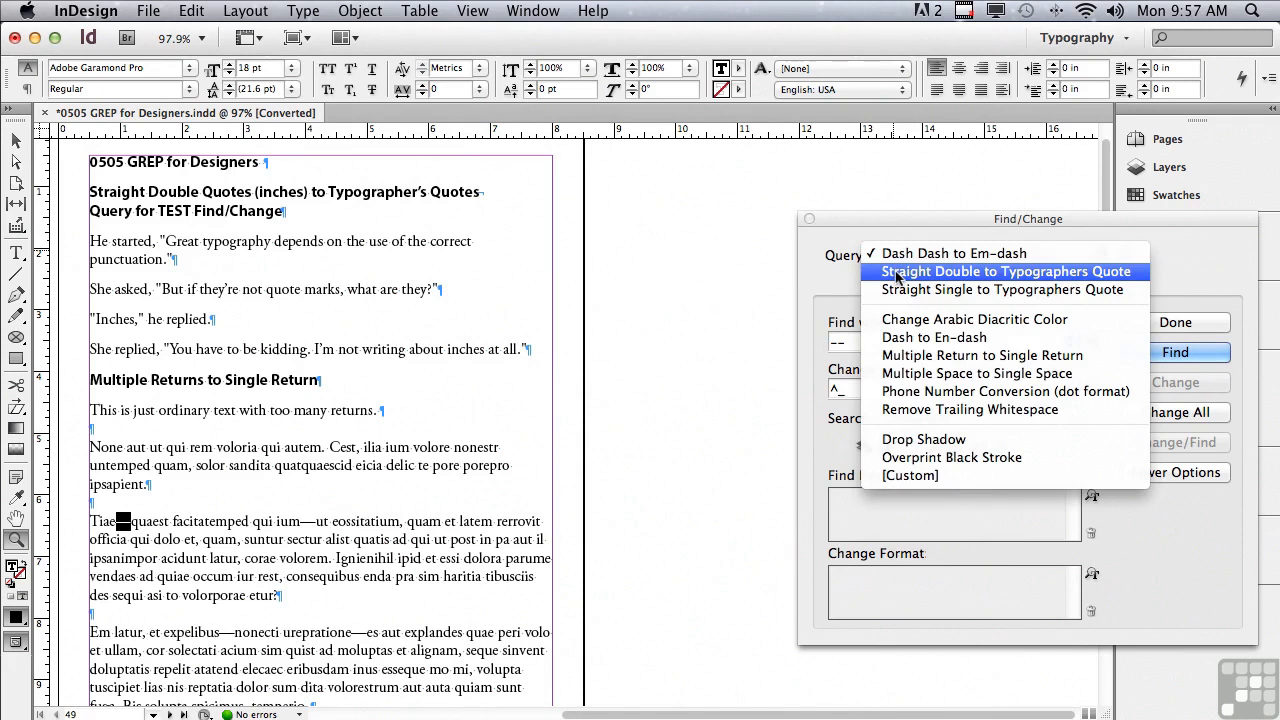
Run the Straight Double to Typographers Quote query with Change All, making seven replacements.
click(1004, 272)
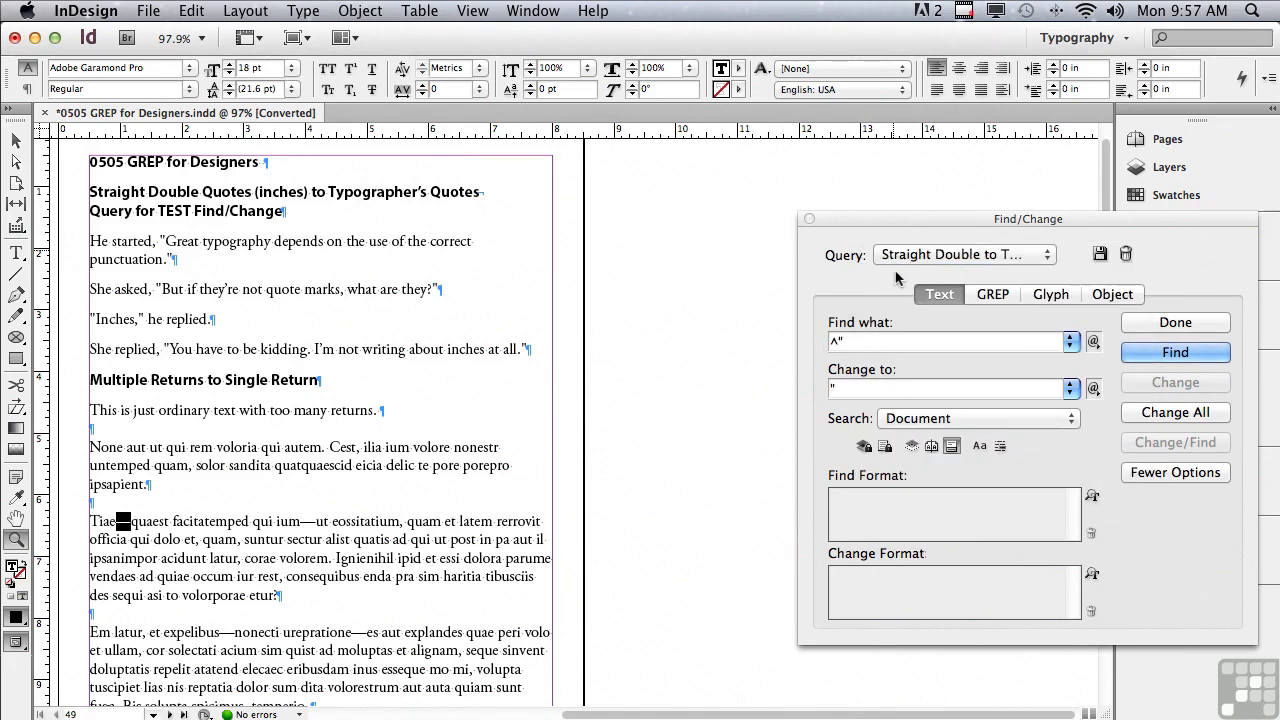
mouse_move(284, 258)
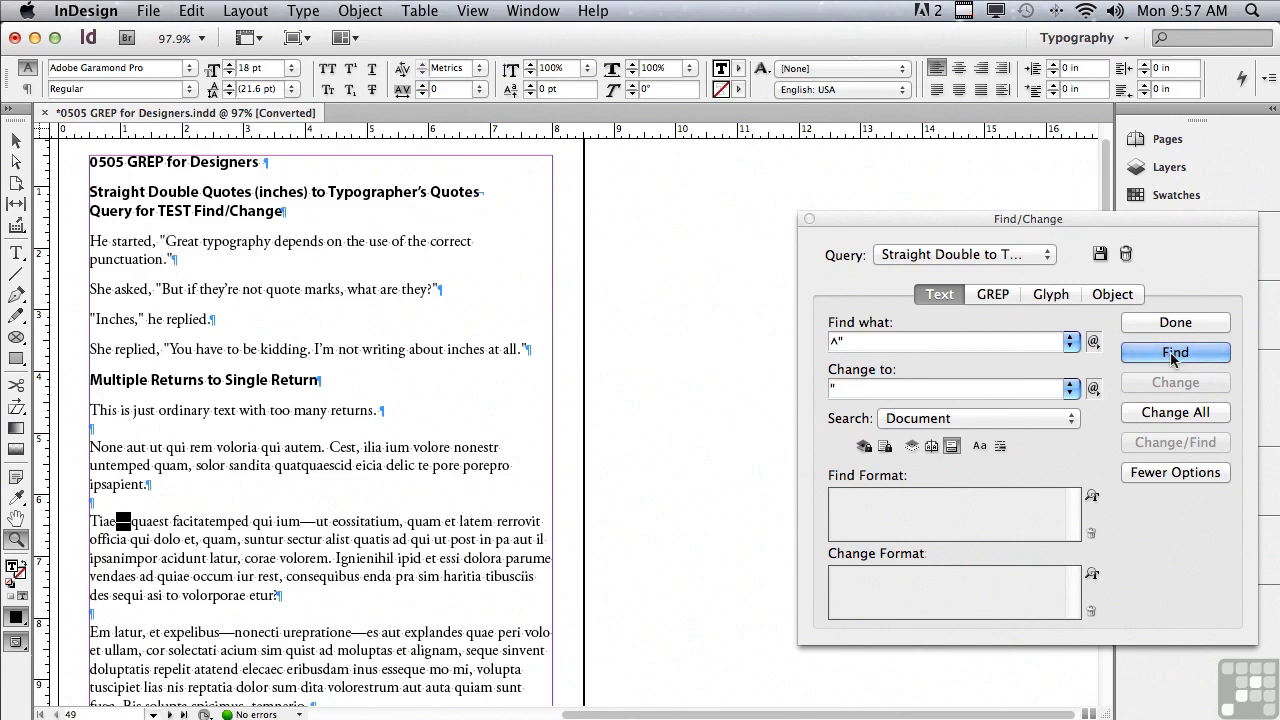
click(1176, 352)
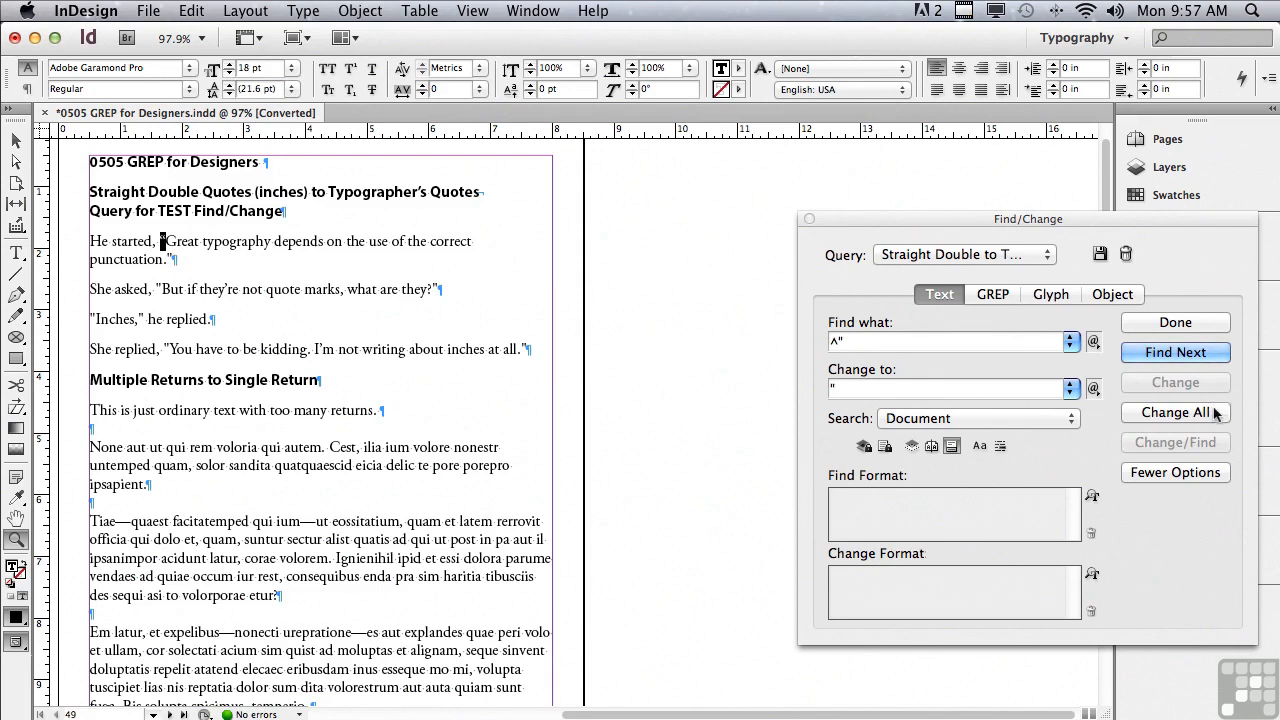
click(1174, 412)
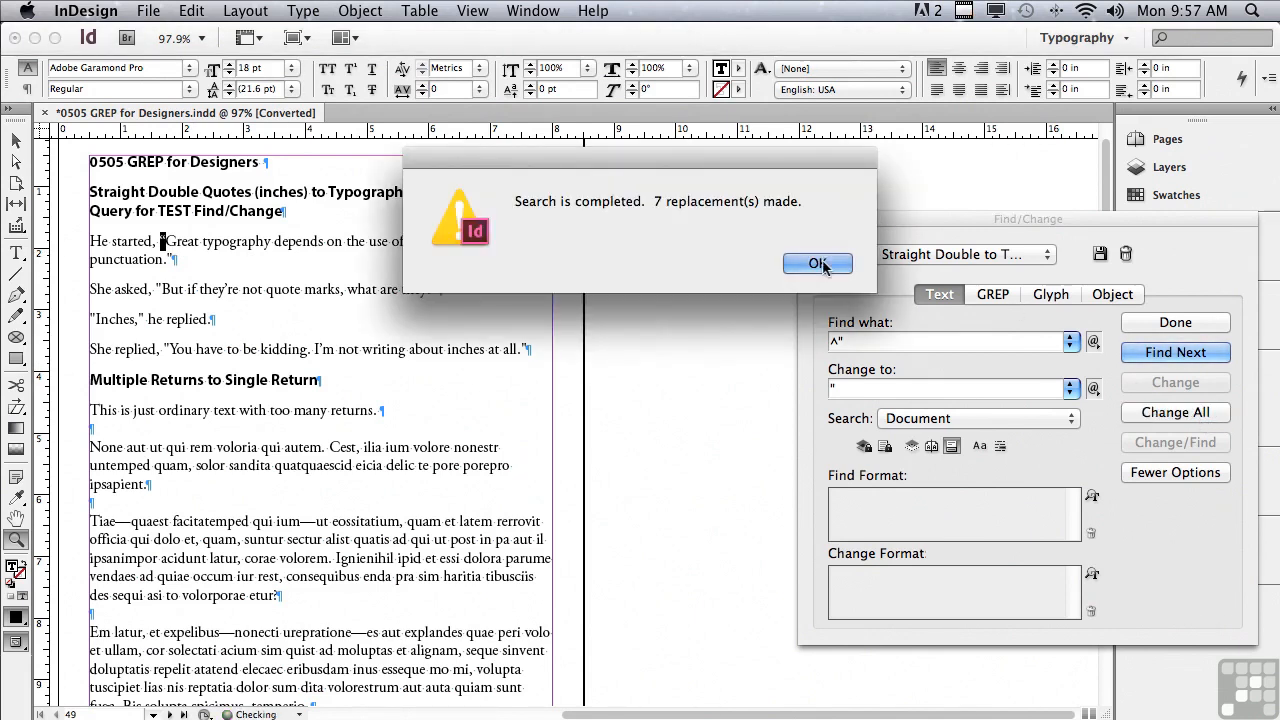
click(816, 264)
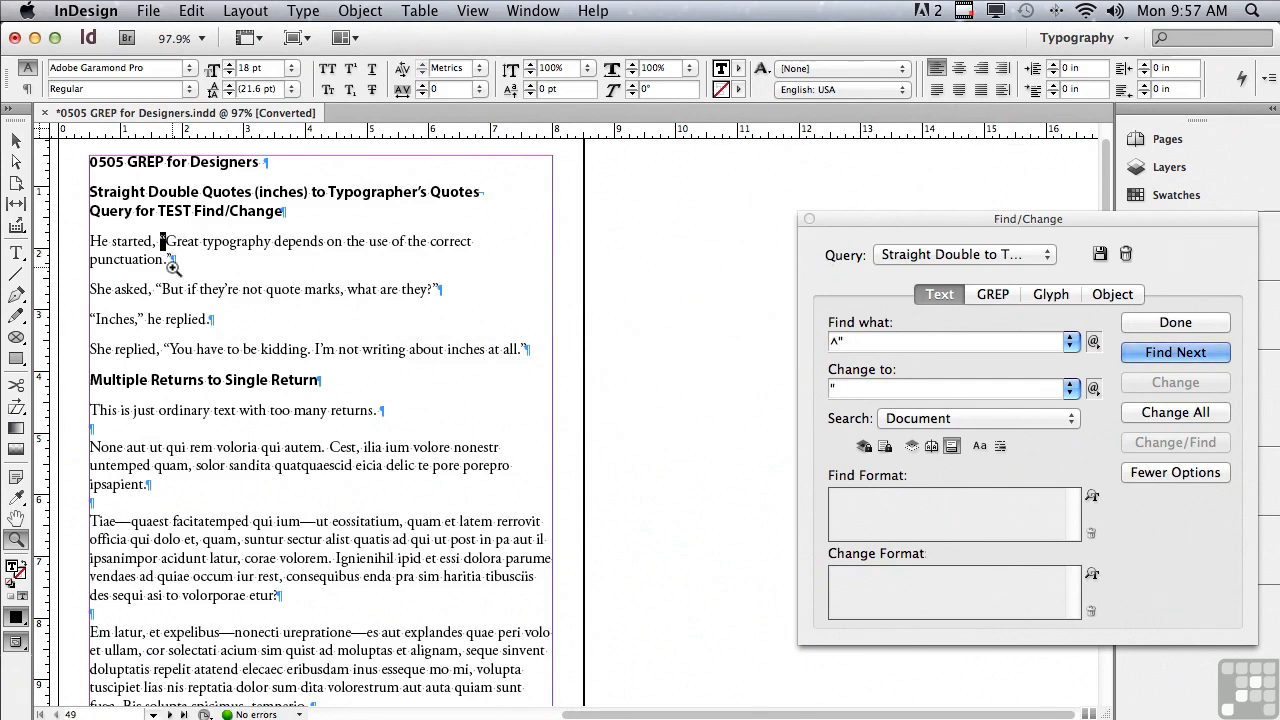
click(992, 294)
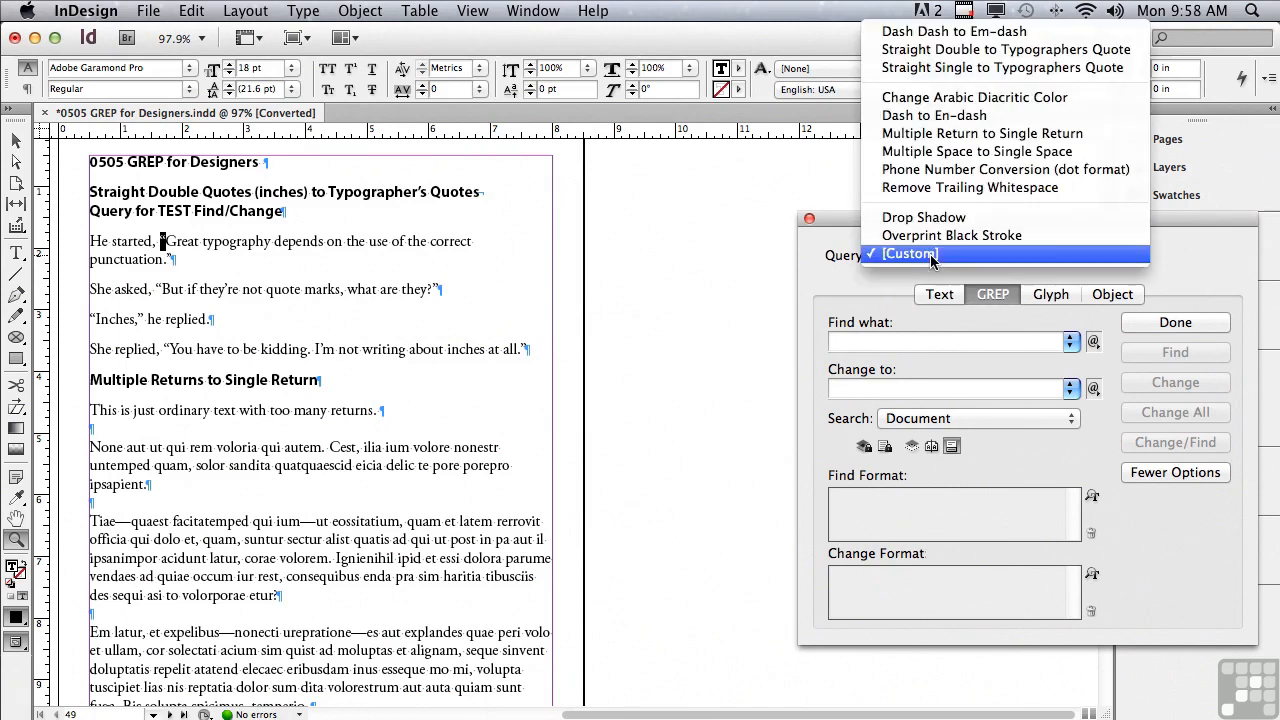
mouse_move(932, 114)
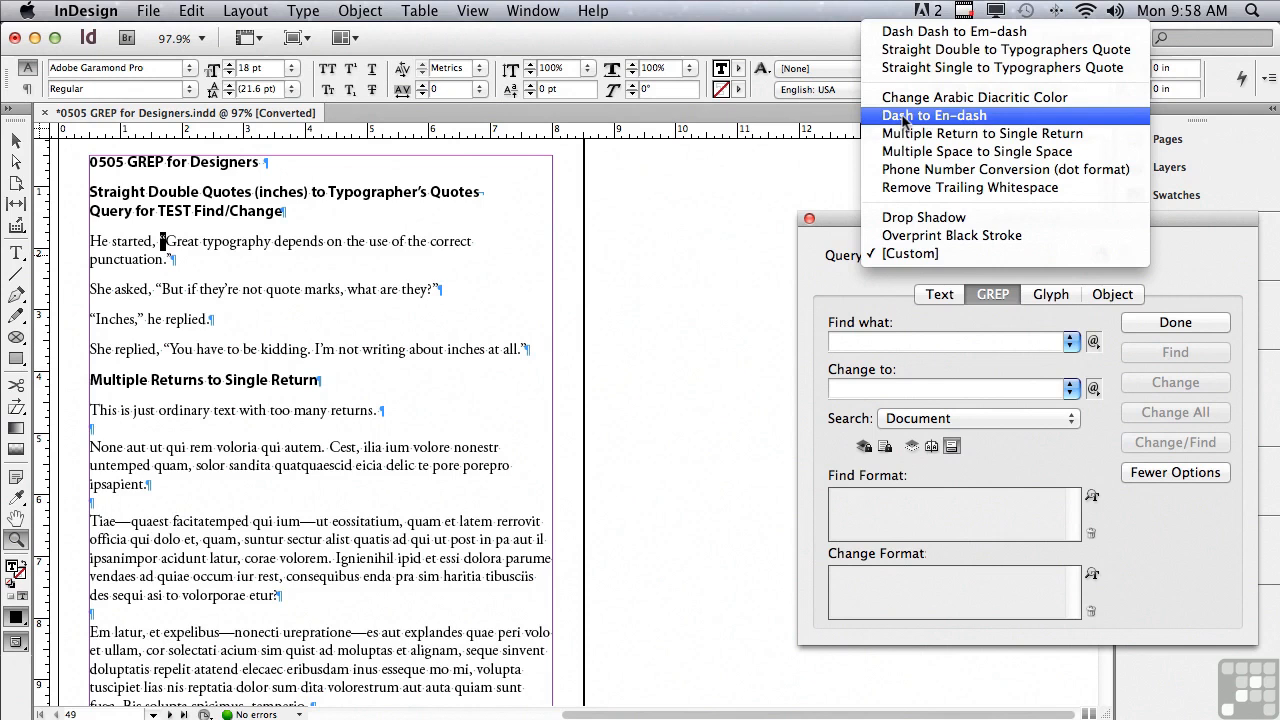
Run the Dash to En-dash query and confirm it finds no match in the document.
click(932, 114)
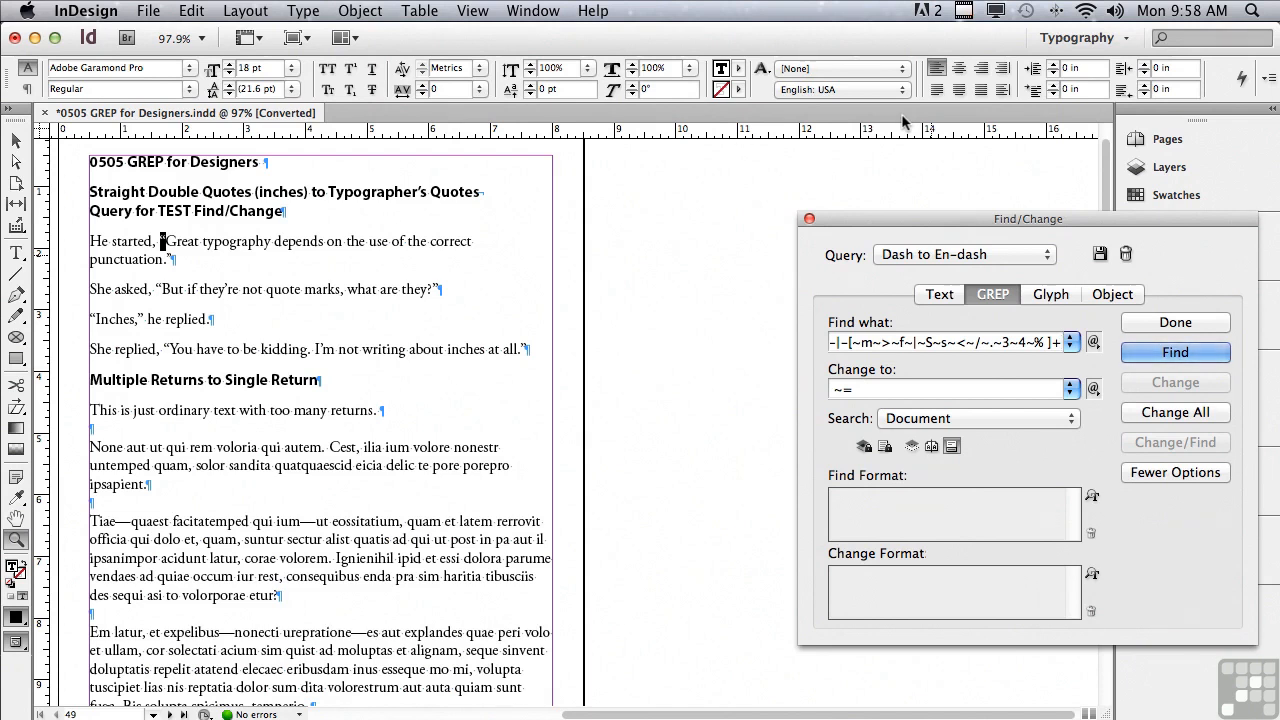
click(1176, 352)
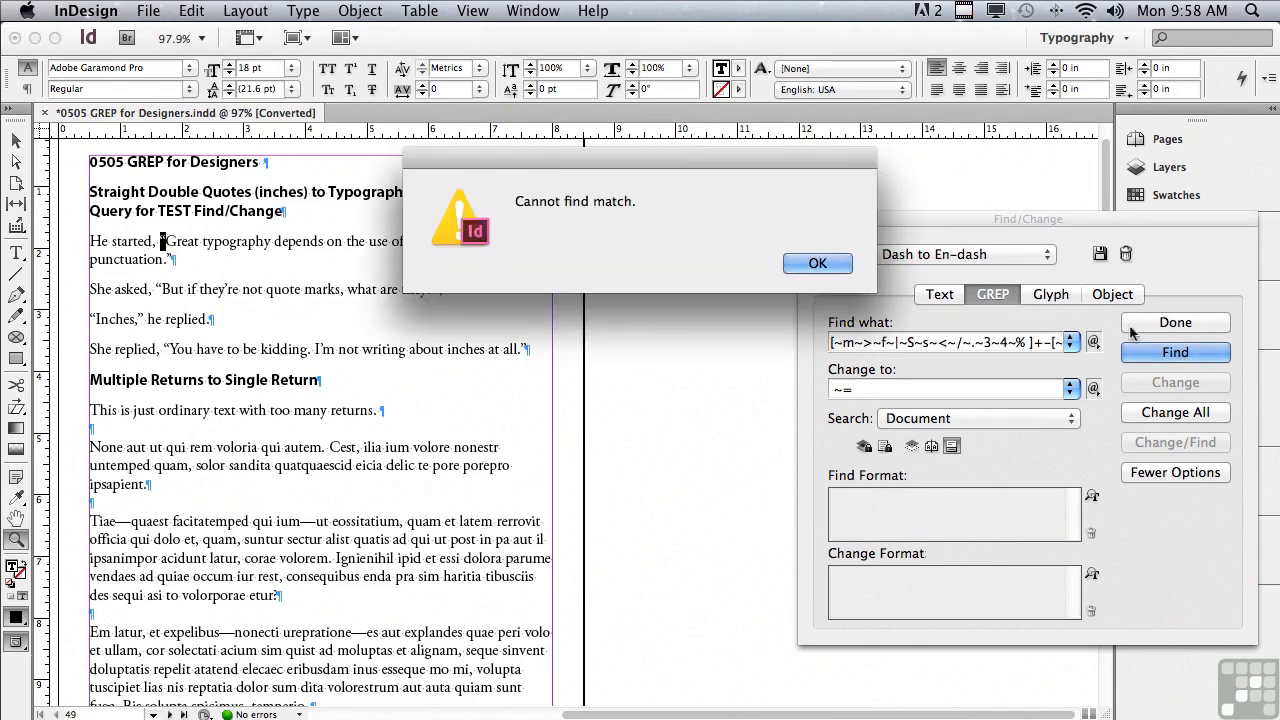
mouse_move(724, 240)
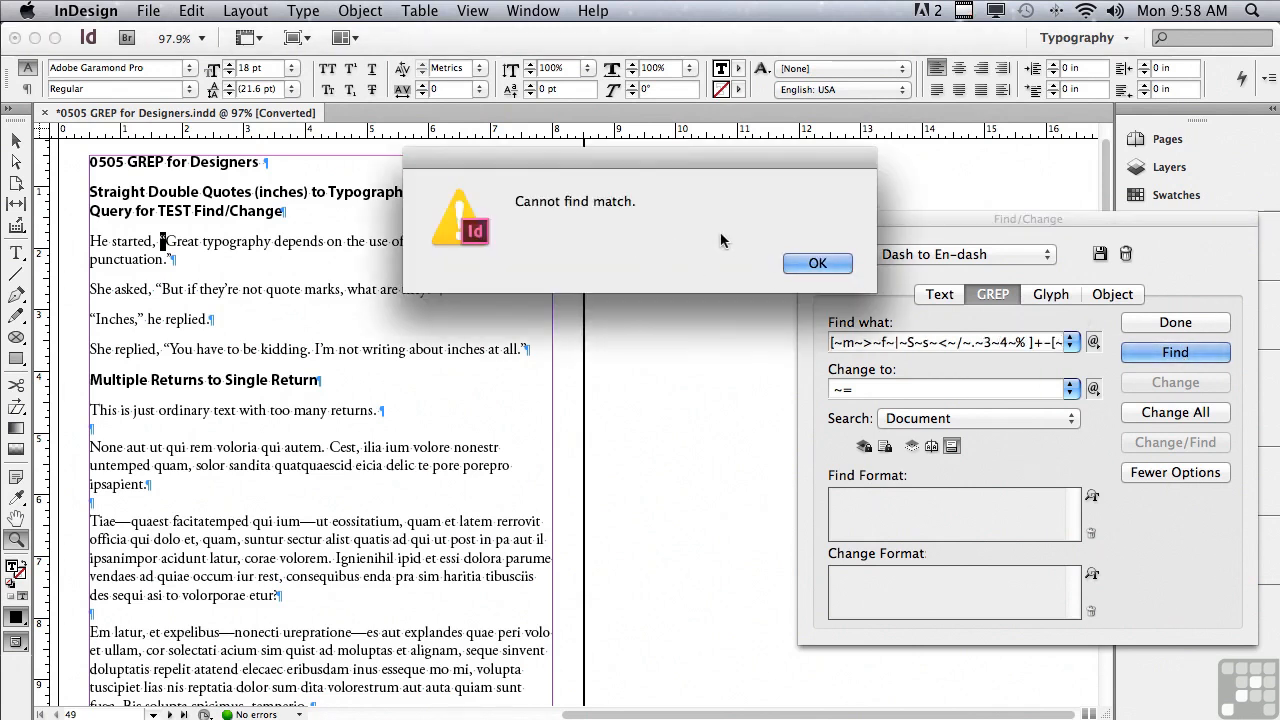
click(816, 264)
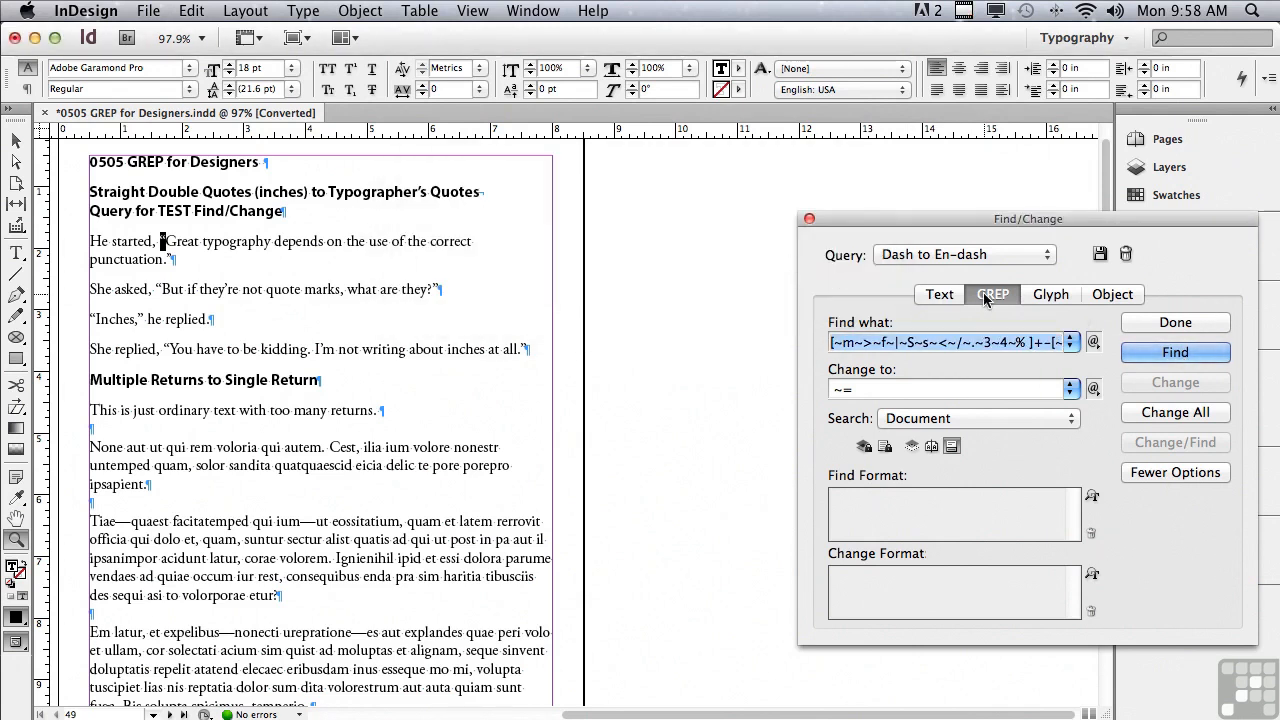
click(1044, 254)
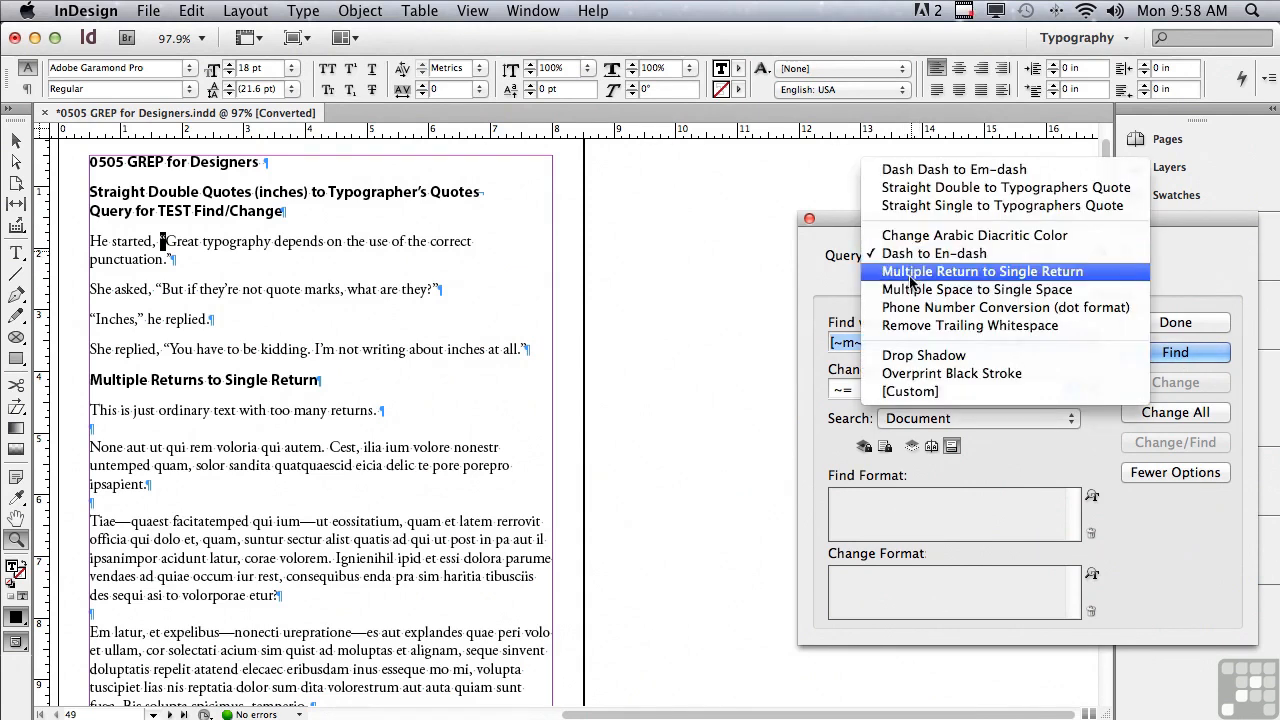
Run the Multiple Return to Single Return query with Change All, making five replacements.
click(980, 272)
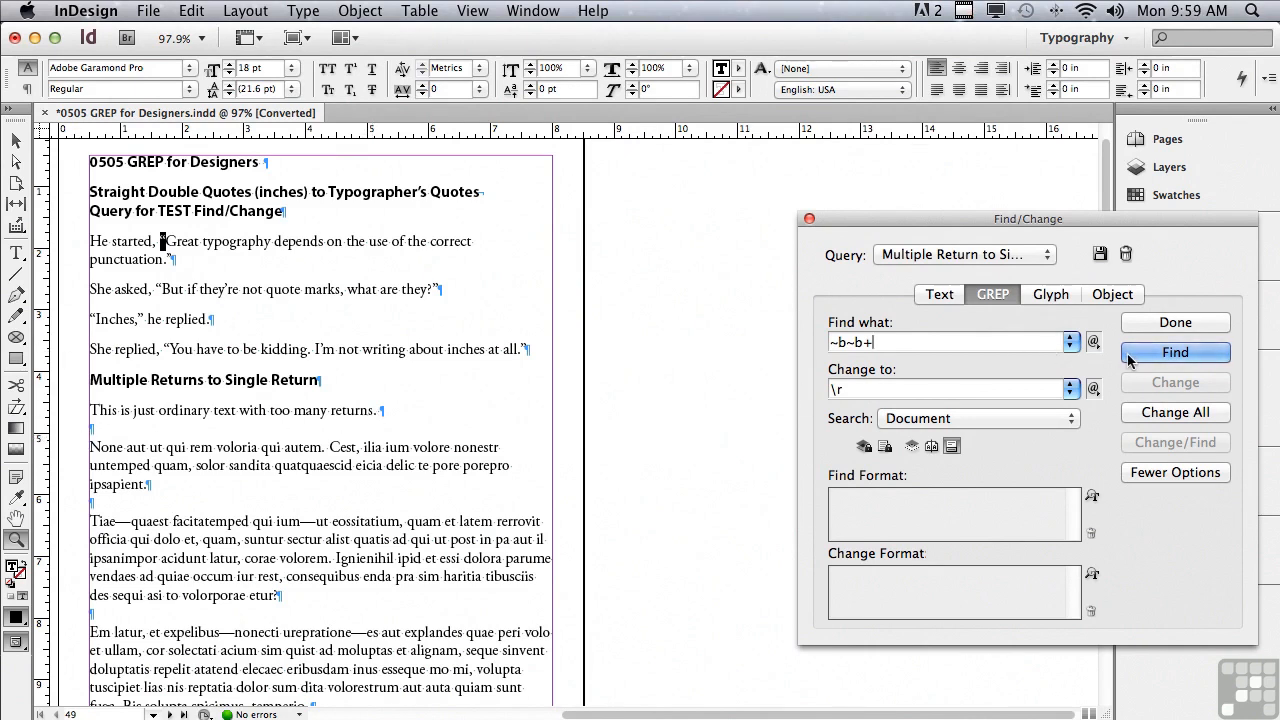
click(1176, 352)
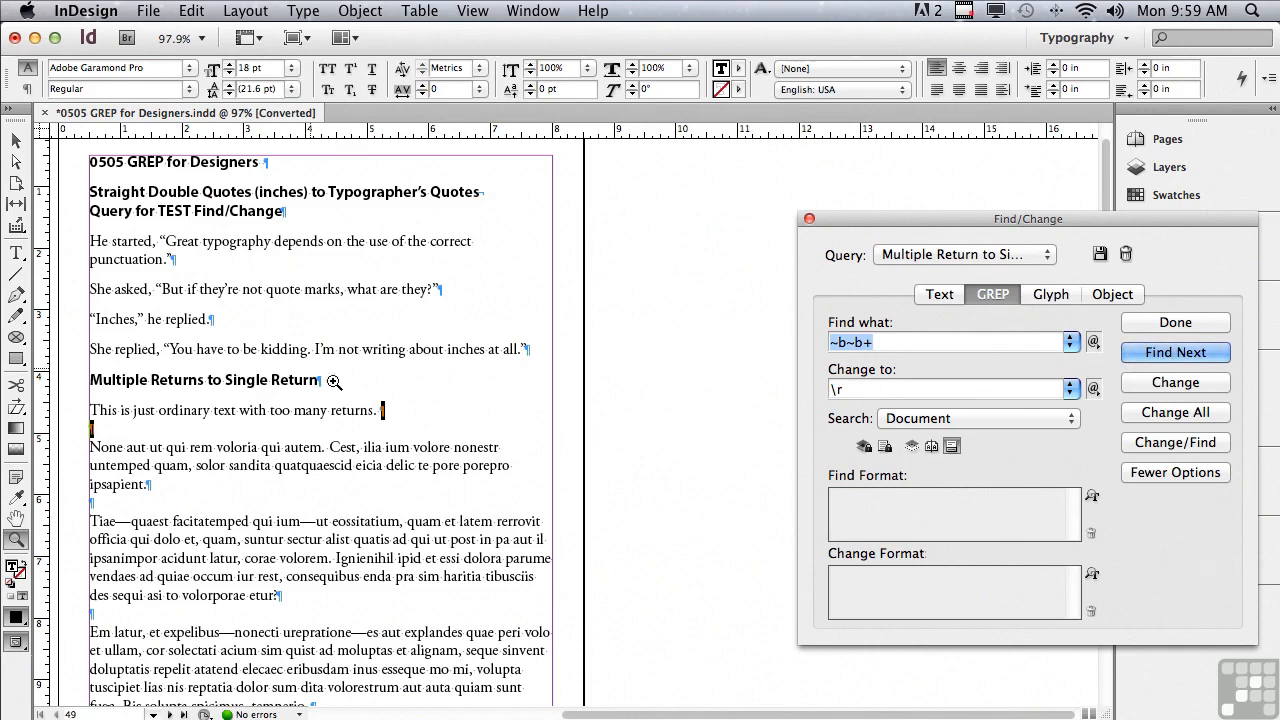
click(1174, 382)
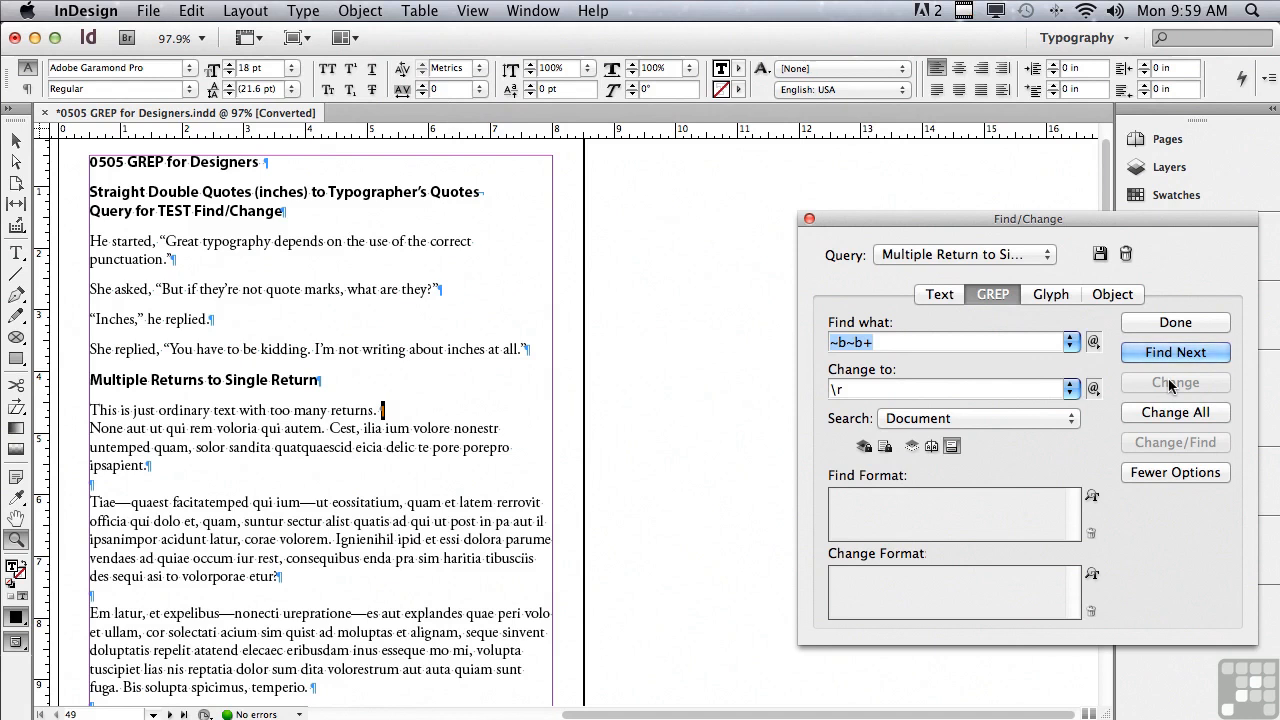
click(1176, 412)
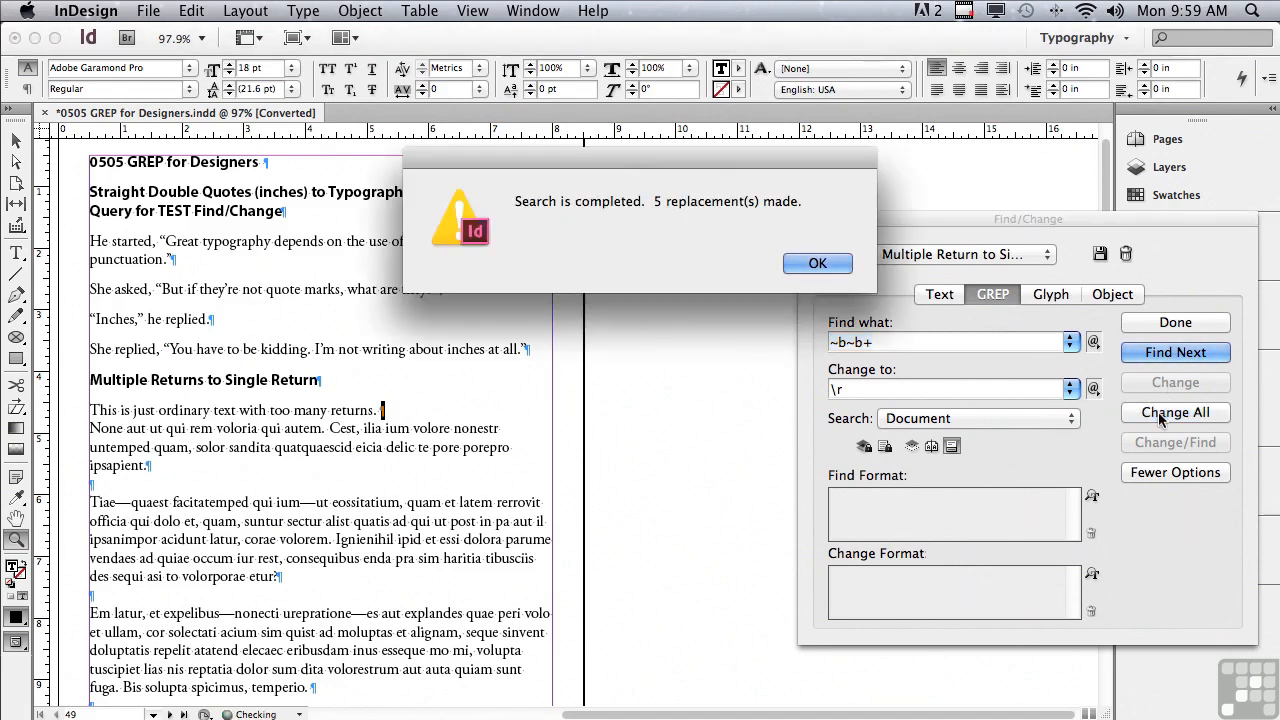
click(816, 264)
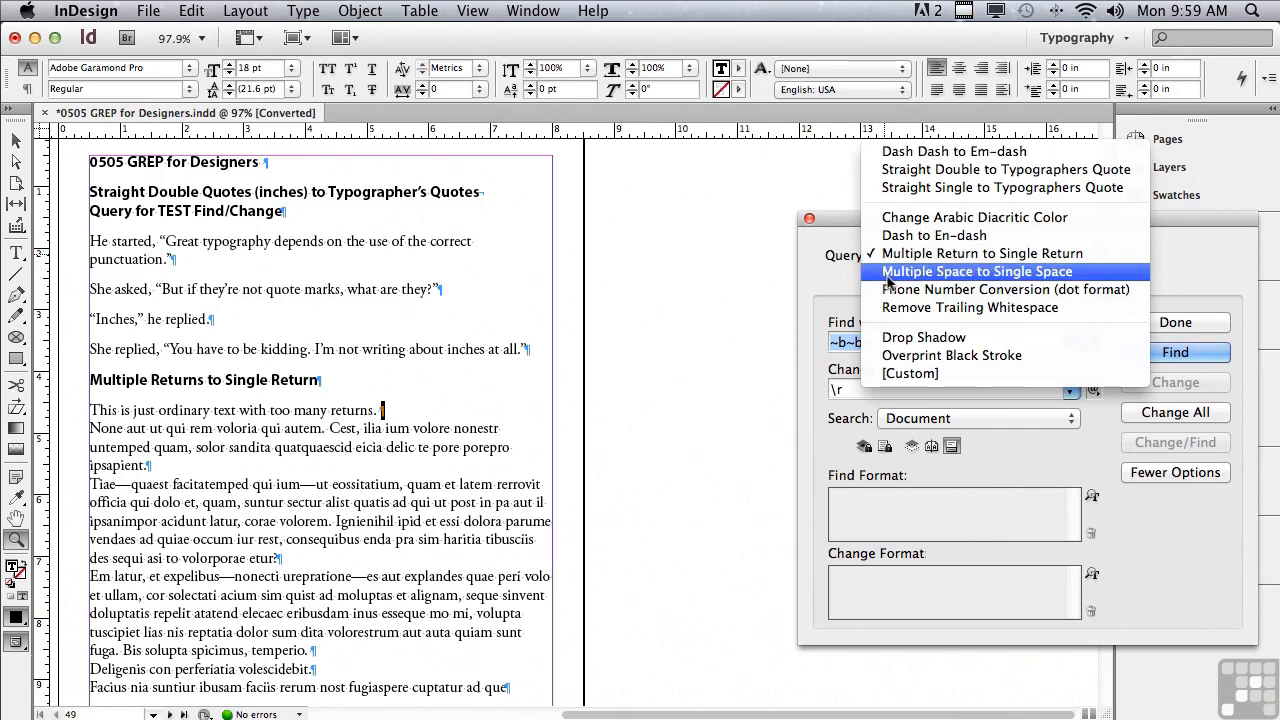
Load the Multiple Space to Single Space query and step through its matches without replacing.
click(976, 272)
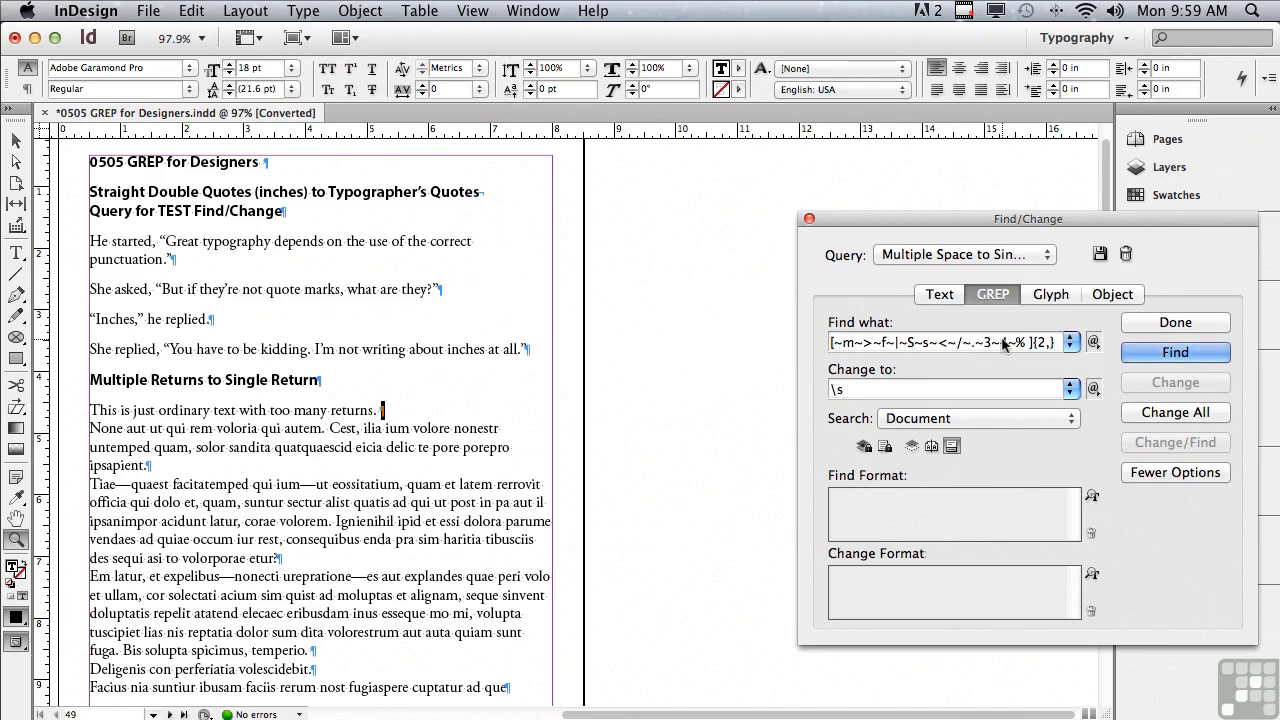
click(1174, 352)
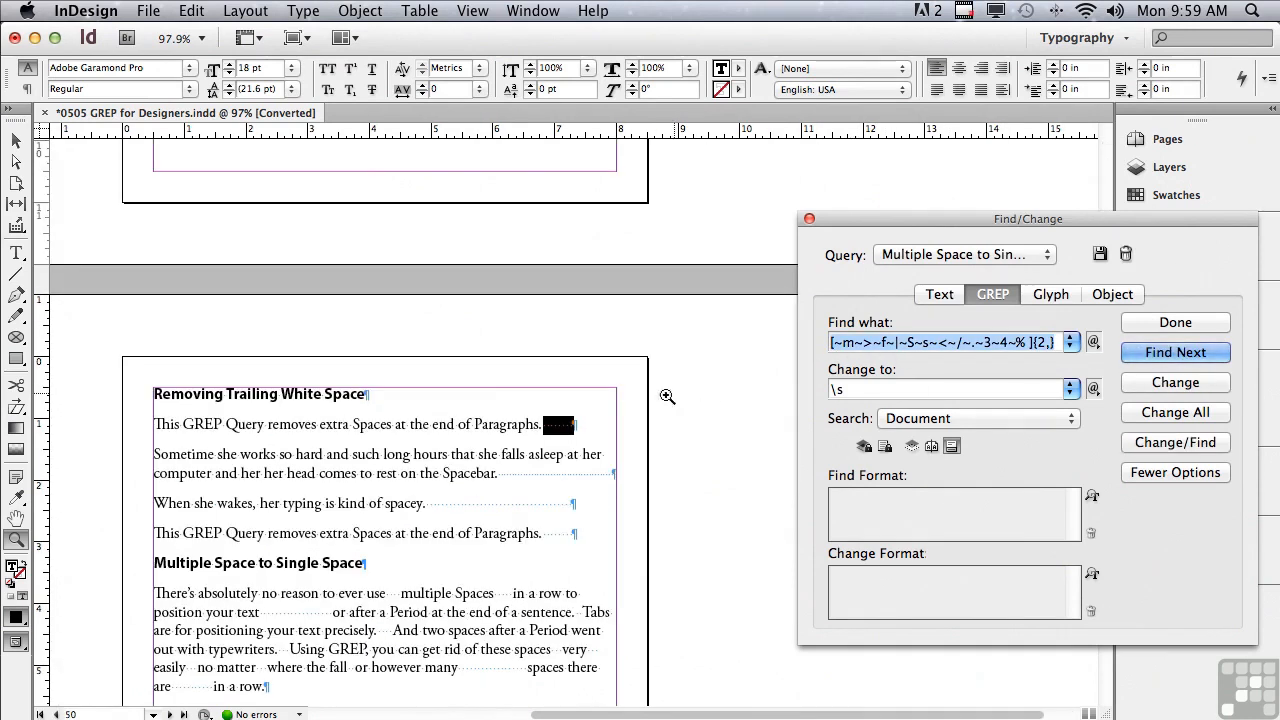
mouse_move(560, 440)
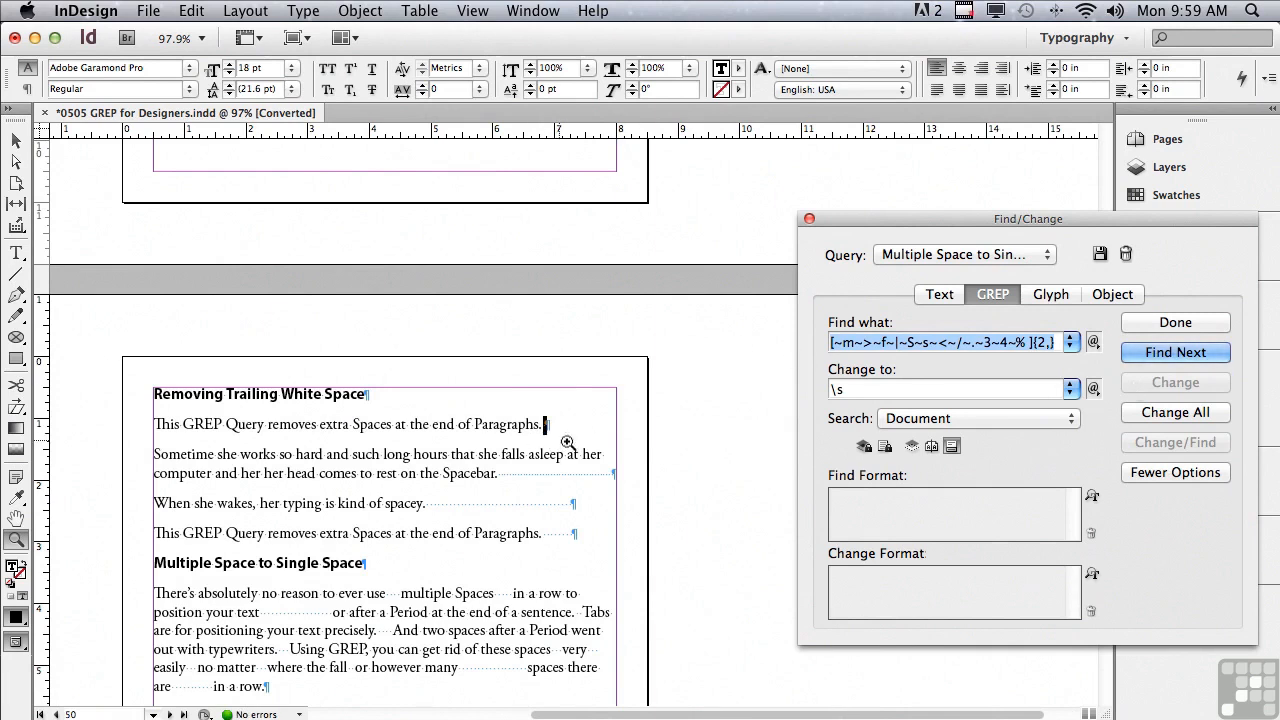
mouse_move(540, 432)
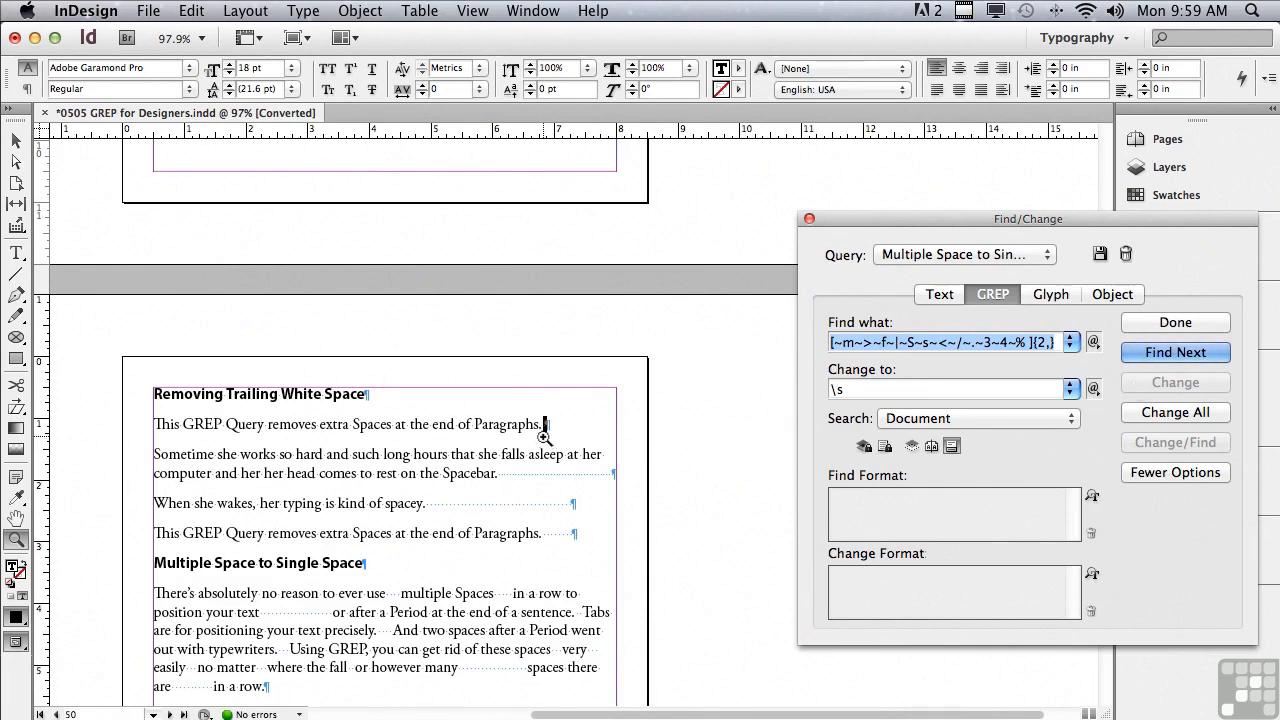
click(1176, 352)
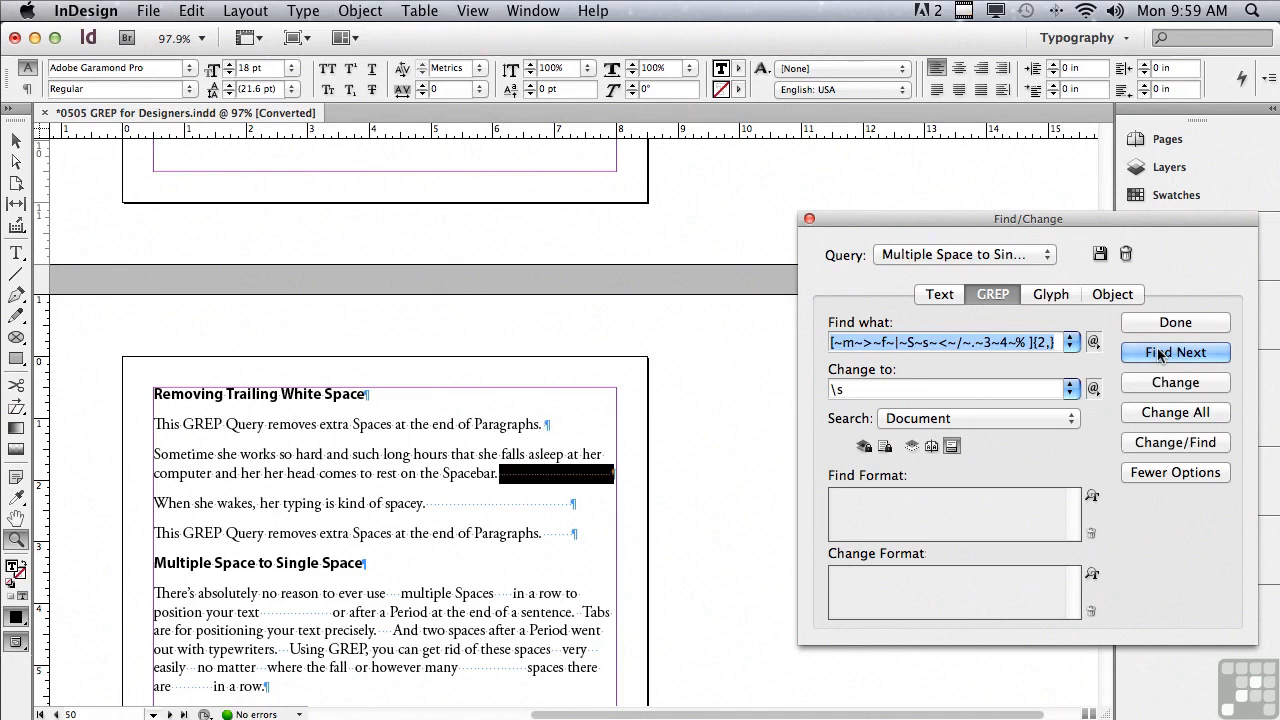
click(1174, 352)
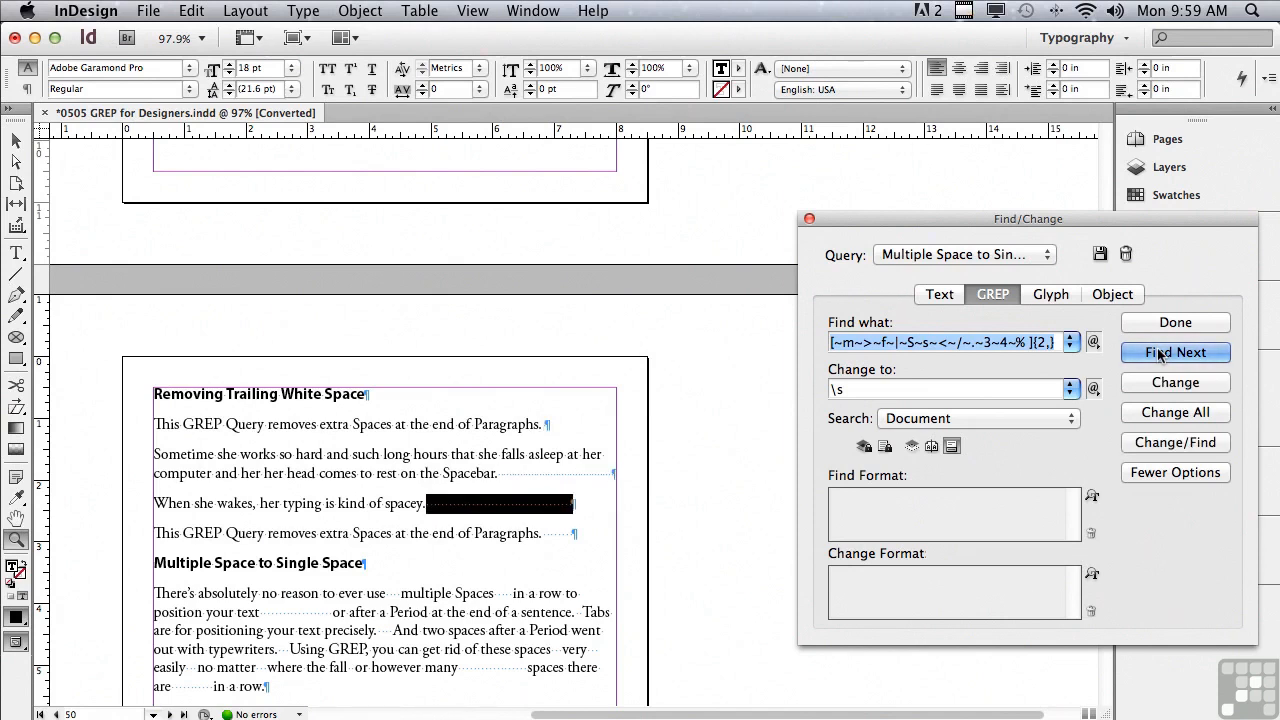
Replace individual runs of extra spaces with single spaces one match at a time.
click(1176, 352)
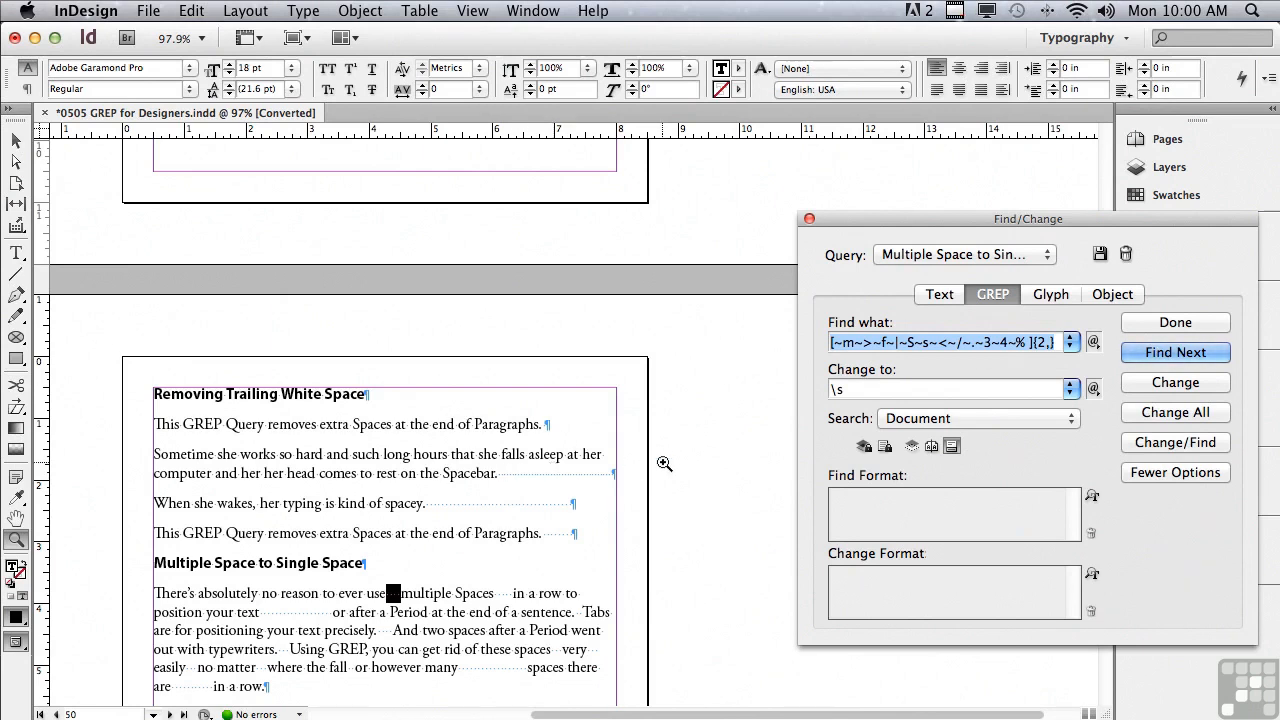
mouse_move(1140, 384)
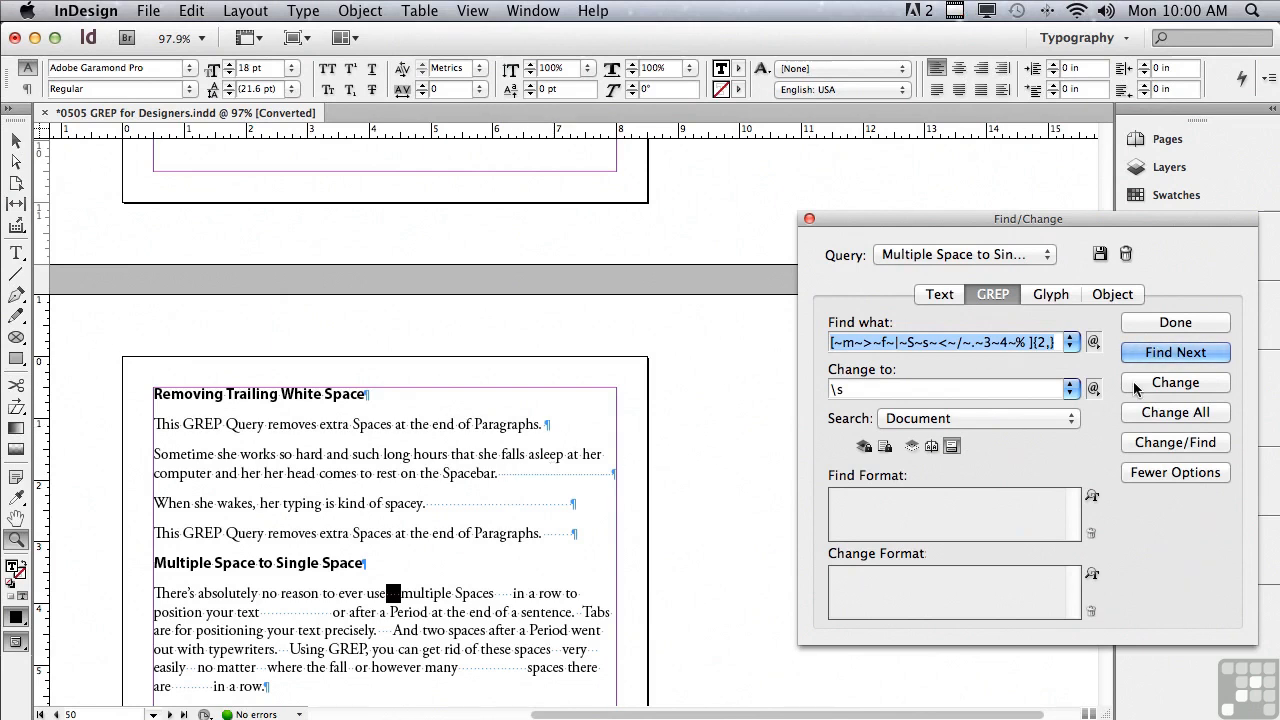
click(1174, 382)
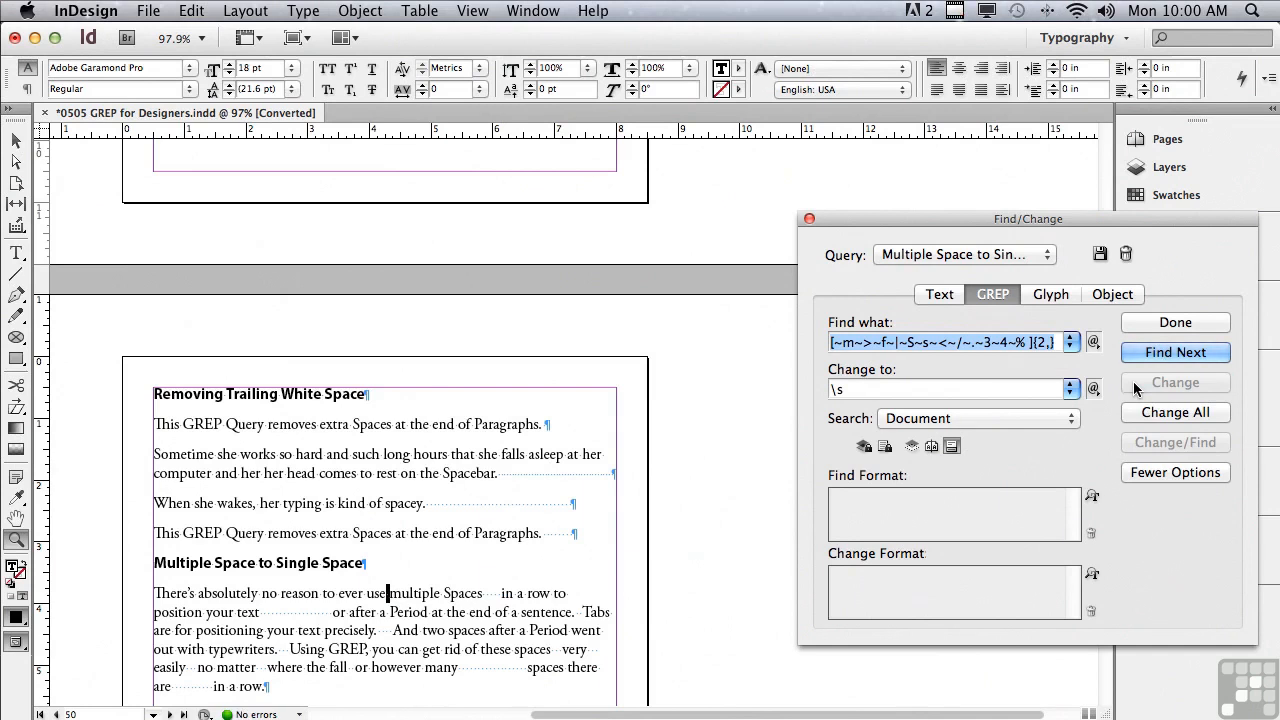
click(1176, 352)
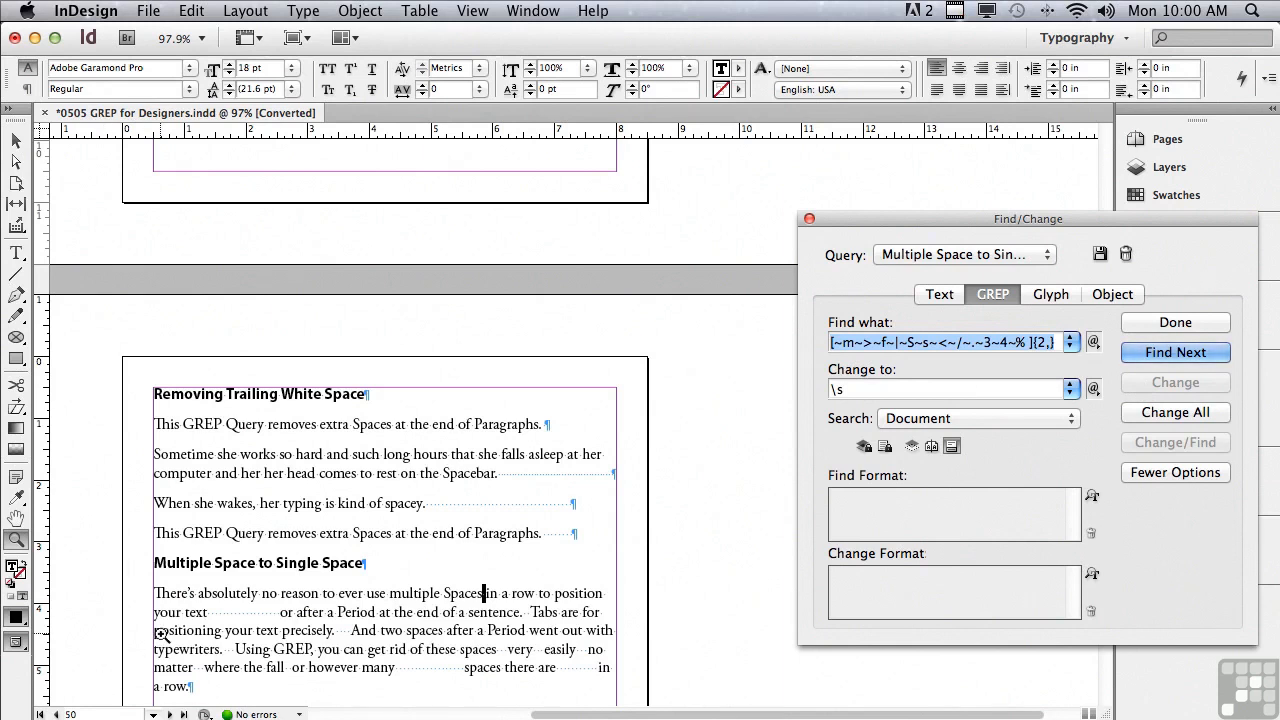
mouse_move(284, 620)
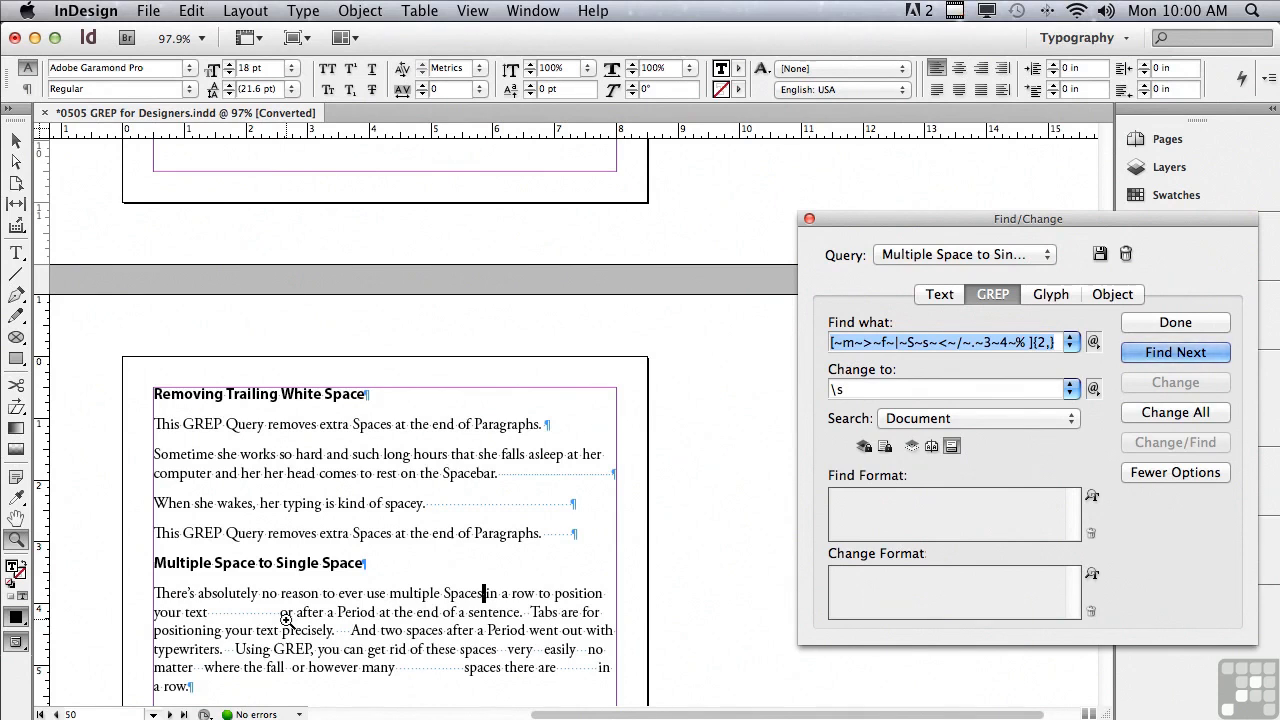
mouse_move(1176, 352)
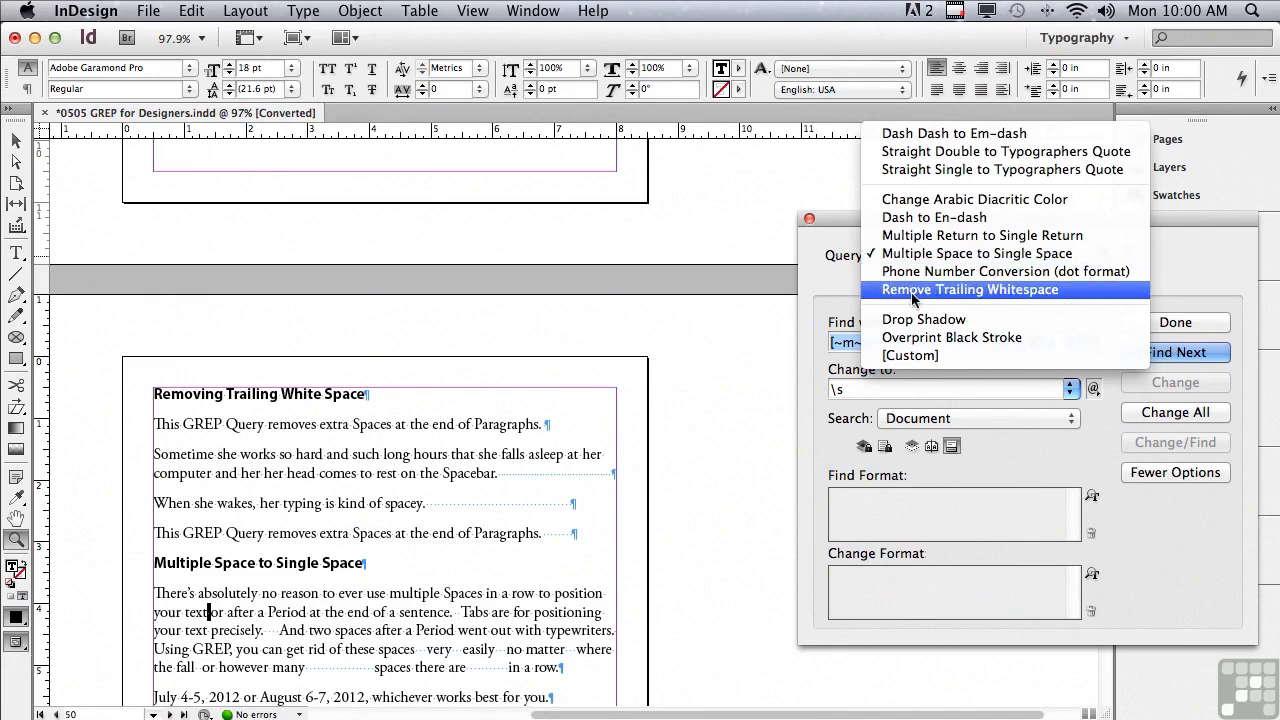
Run the Remove Trailing Whitespace query with Change All, making nine replacements.
click(968, 288)
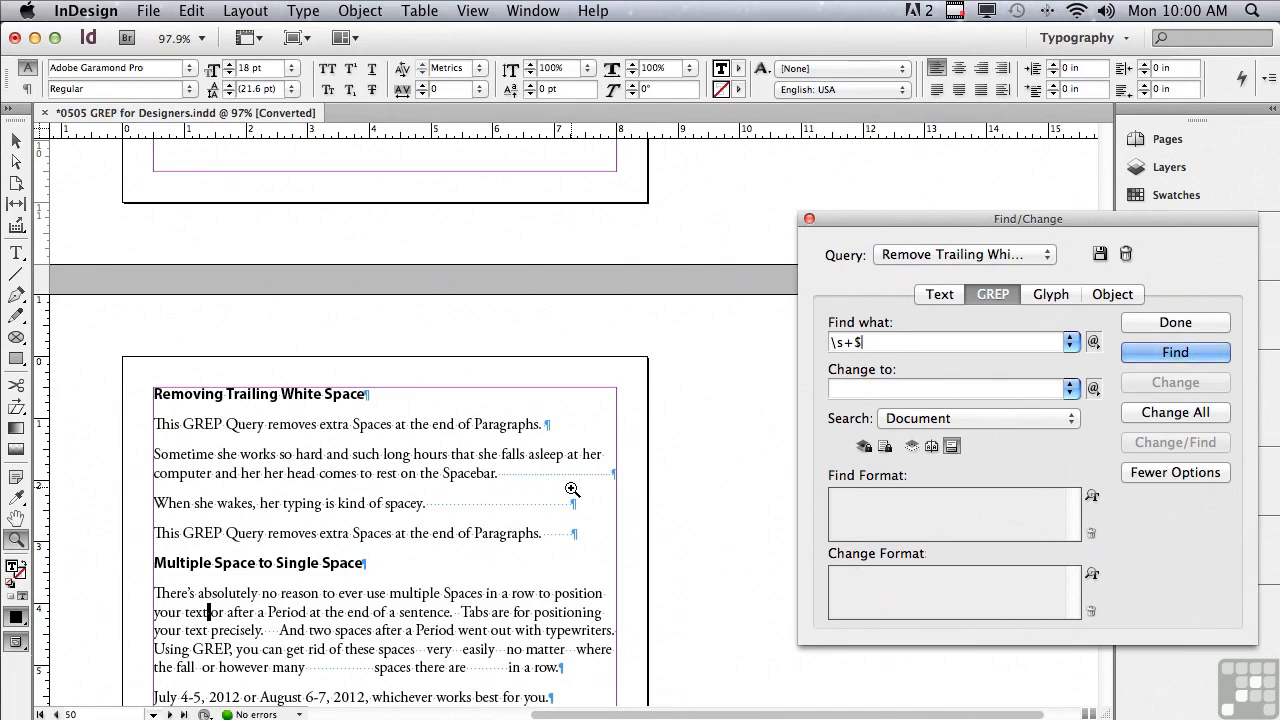
mouse_move(622, 482)
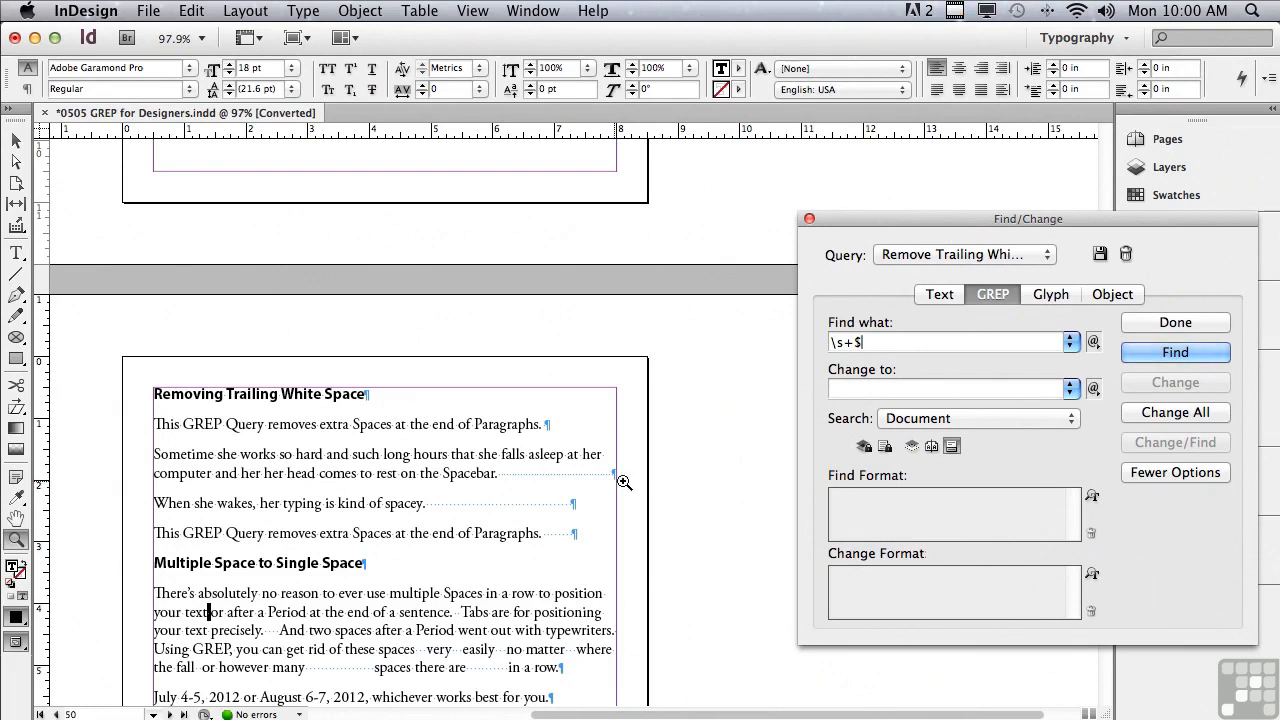
click(1176, 352)
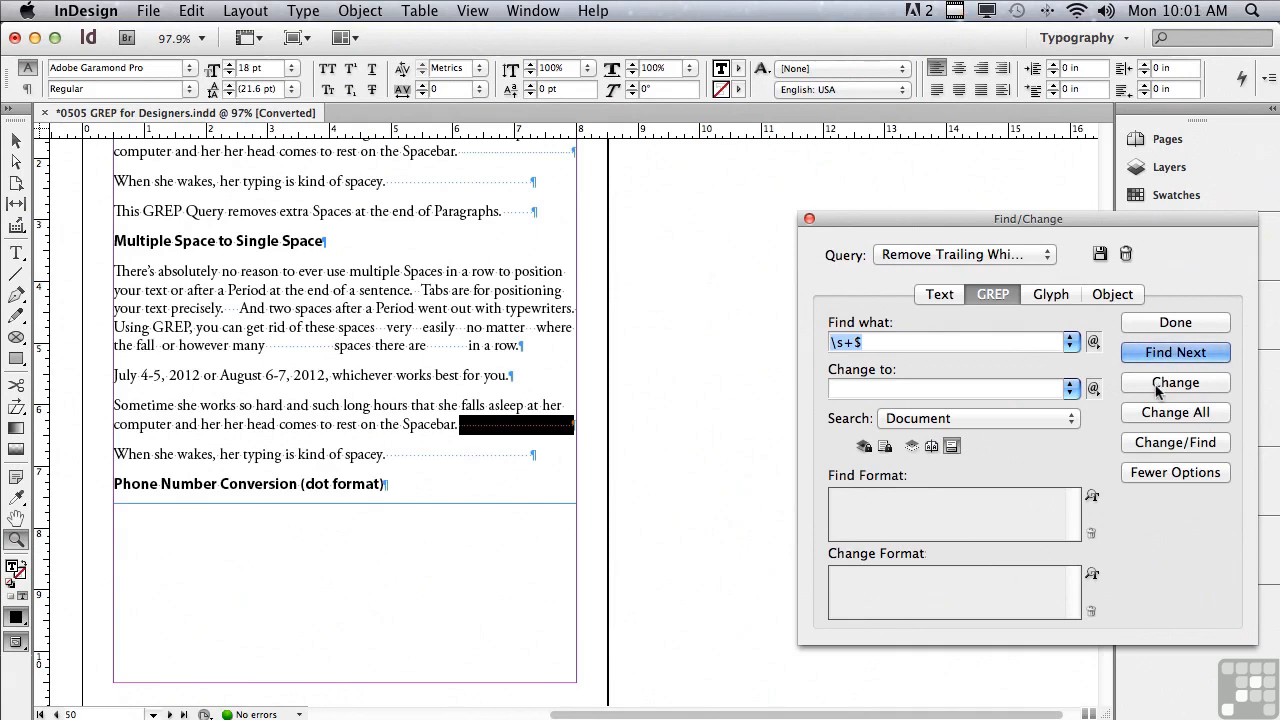
click(1176, 382)
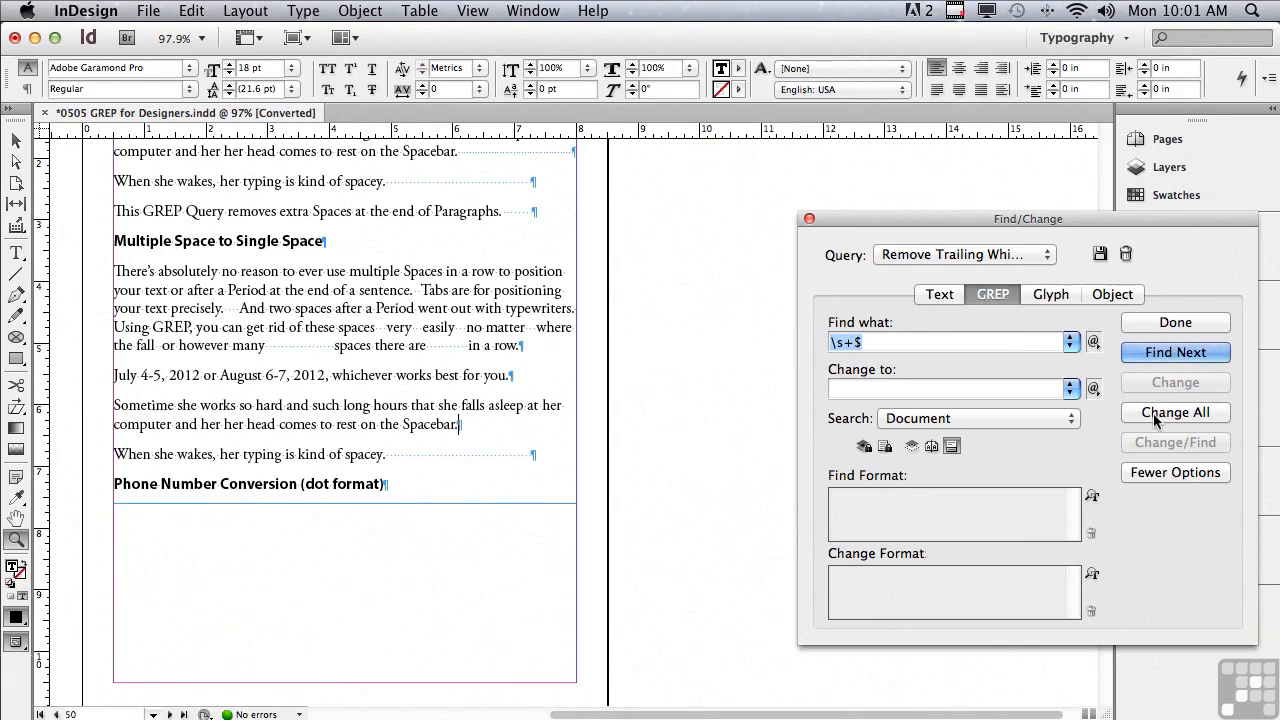
click(1176, 412)
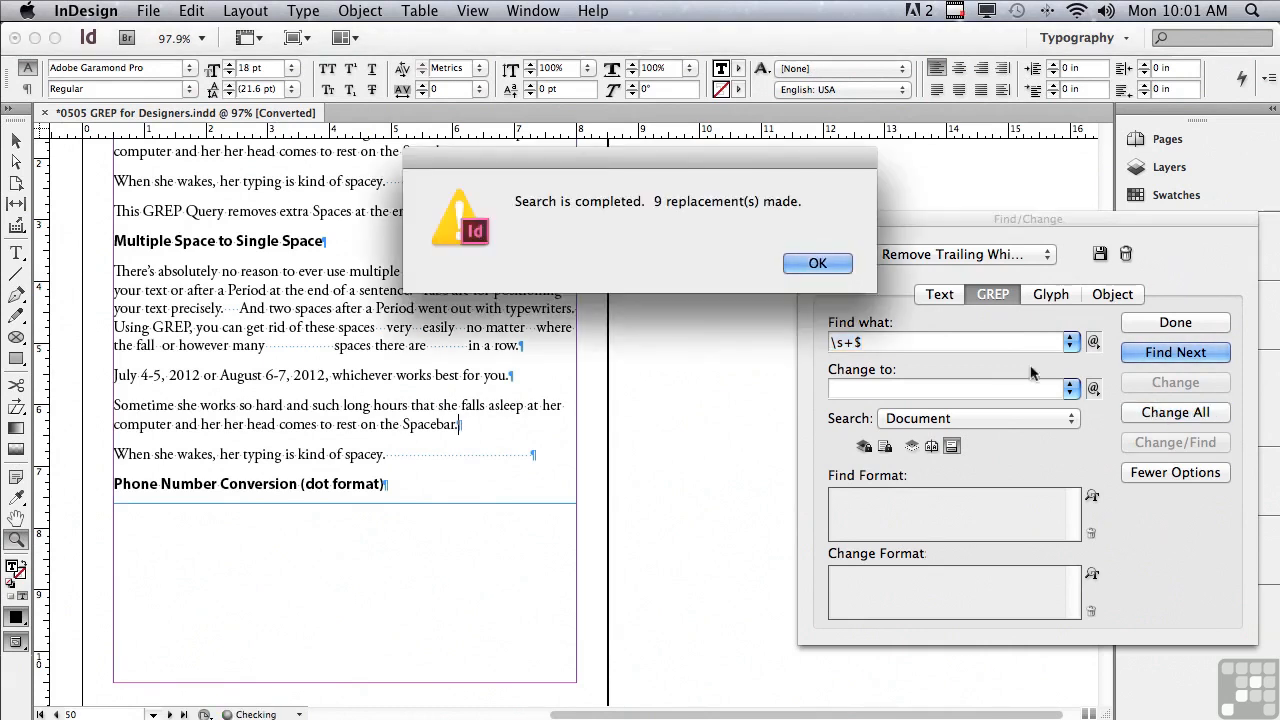
click(816, 264)
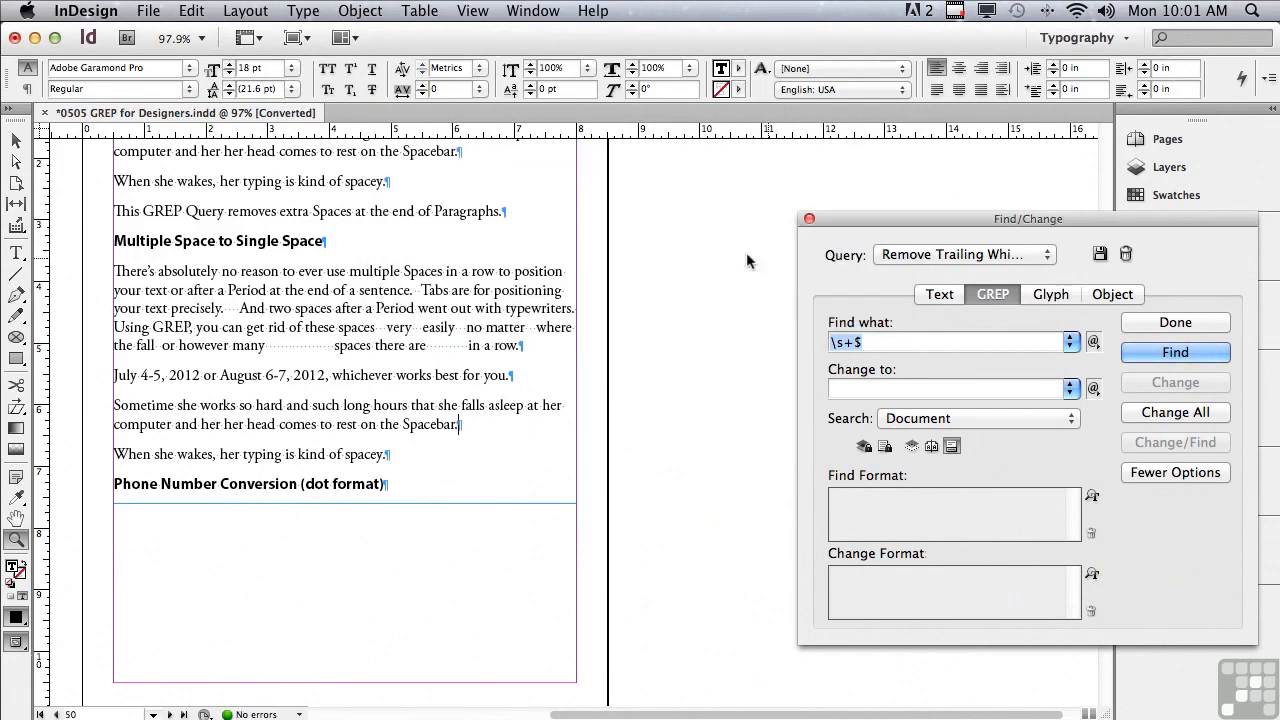
mouse_move(316, 352)
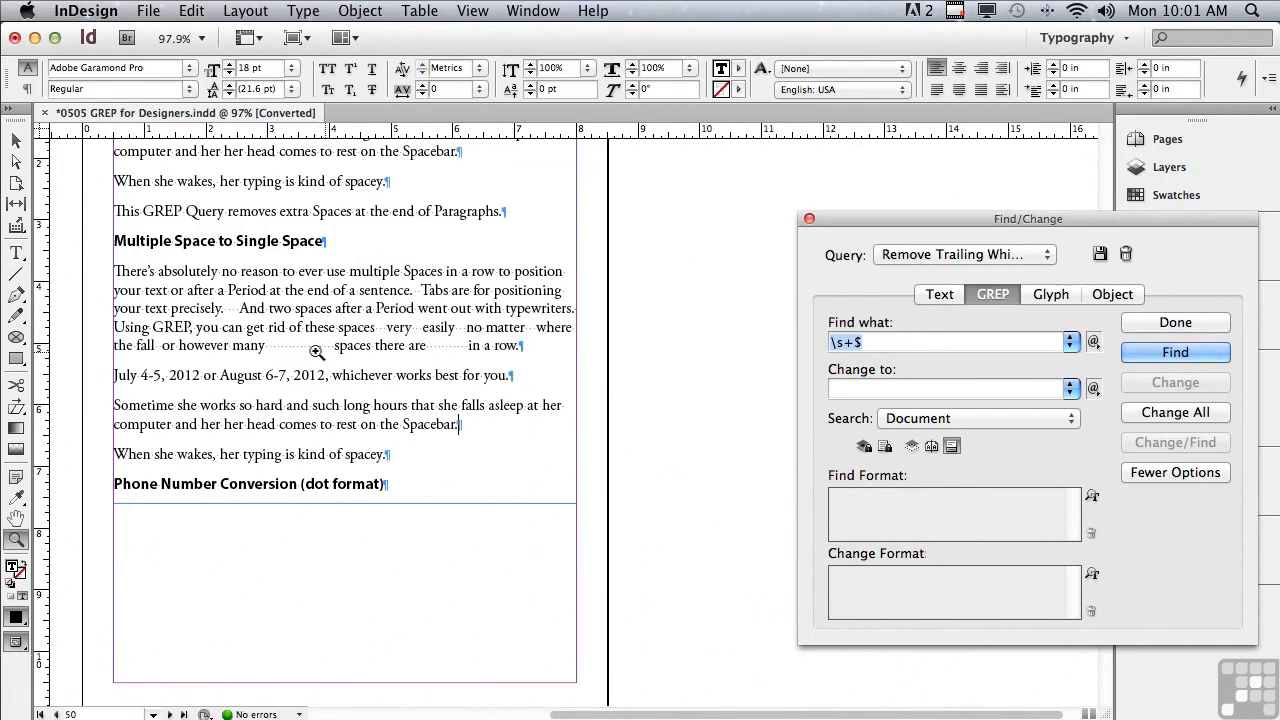
mouse_move(324, 352)
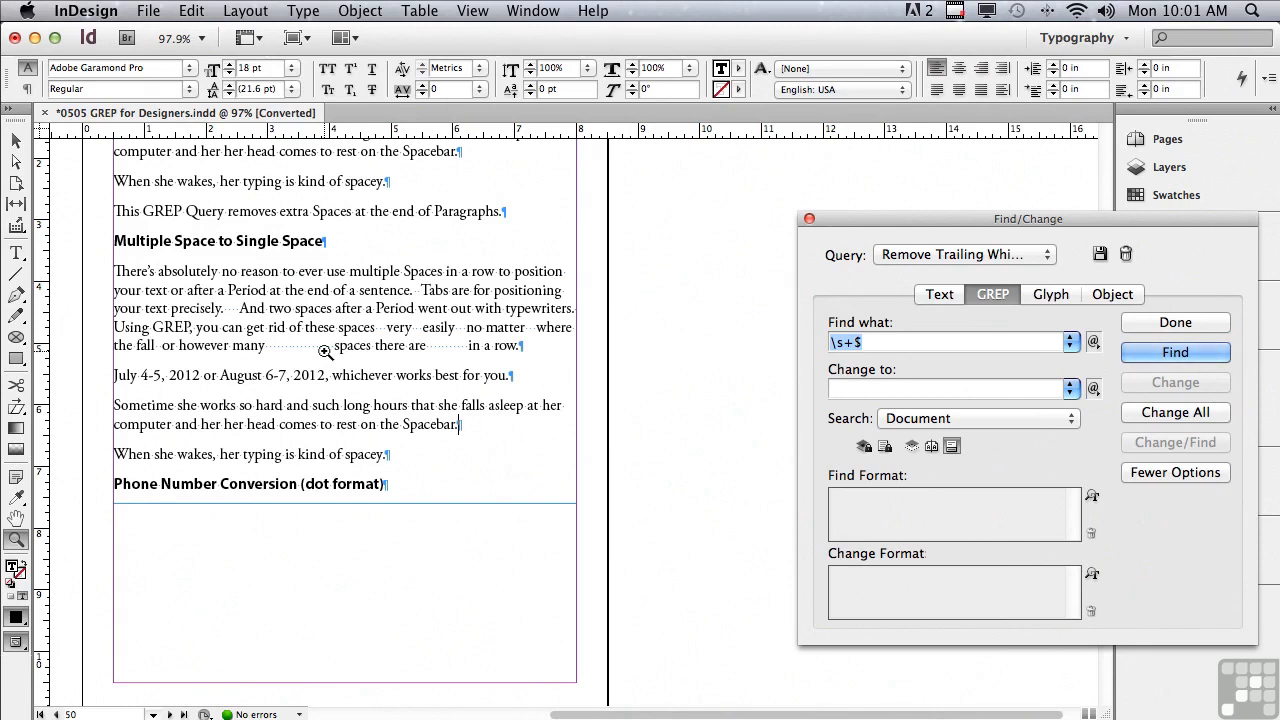
Run the Multiple Space to Single Space query with Change All, making ten replacements.
click(1044, 254)
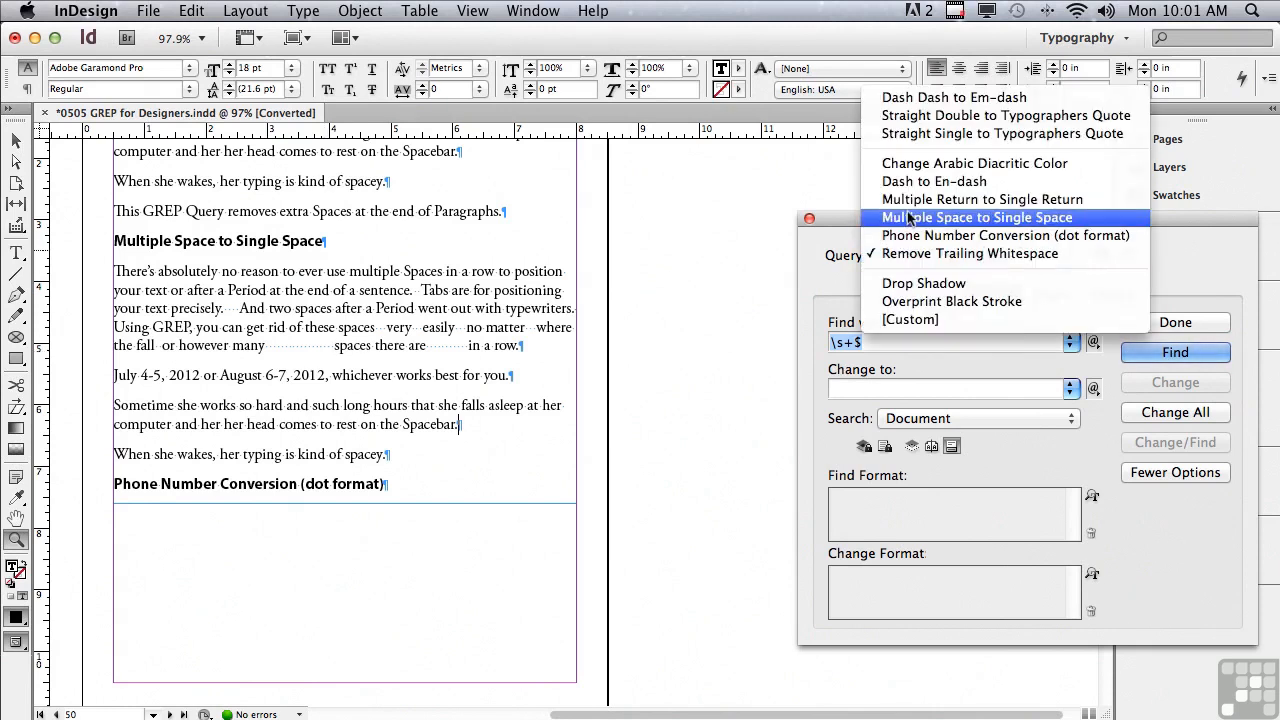
click(976, 216)
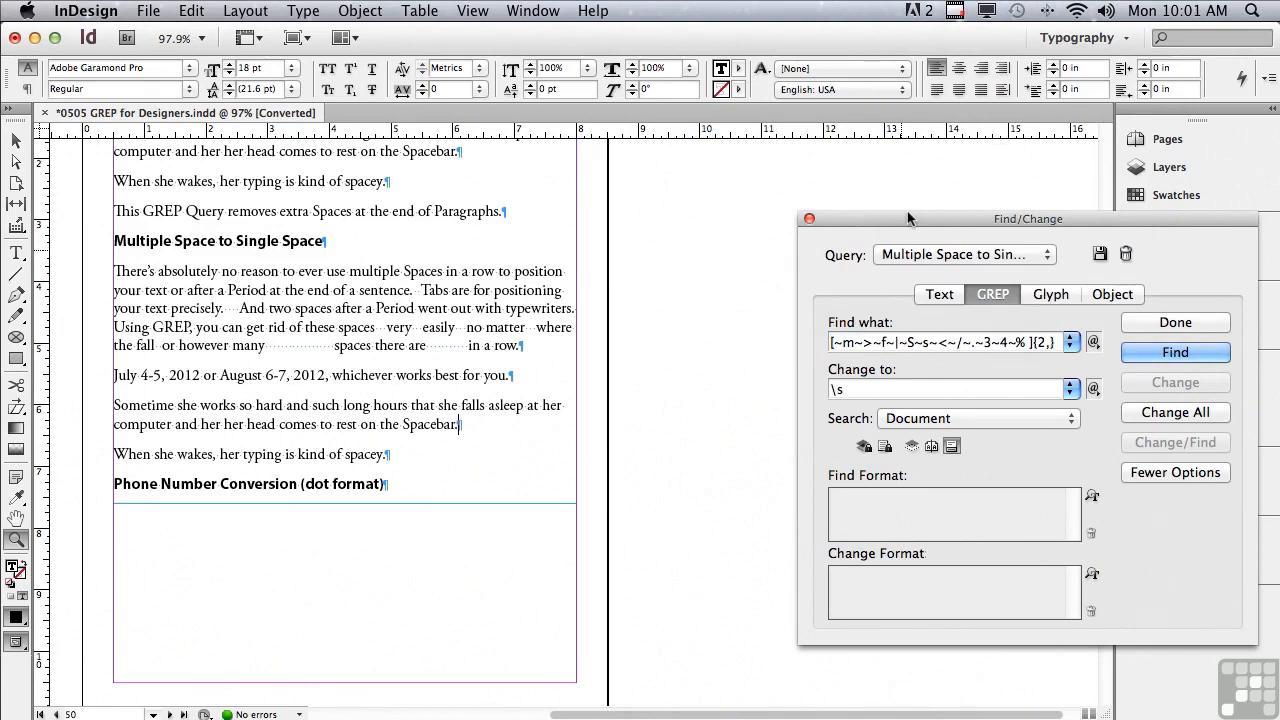
click(1176, 352)
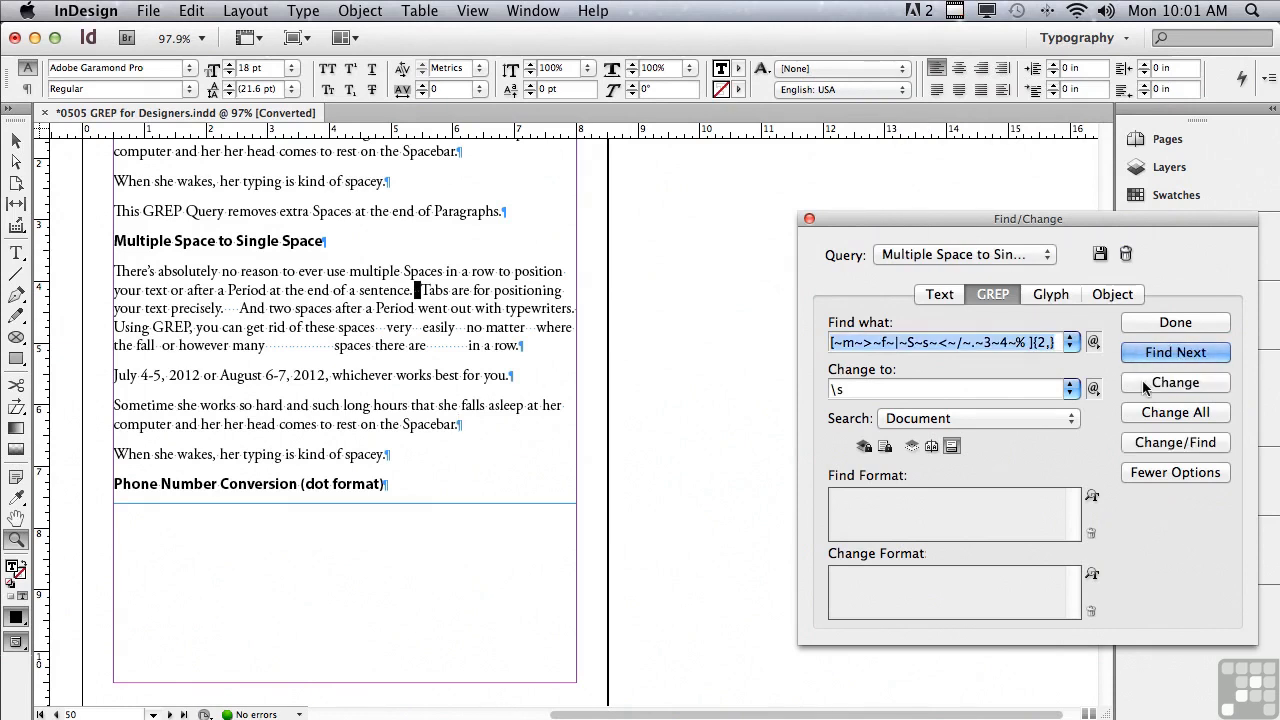
click(1176, 412)
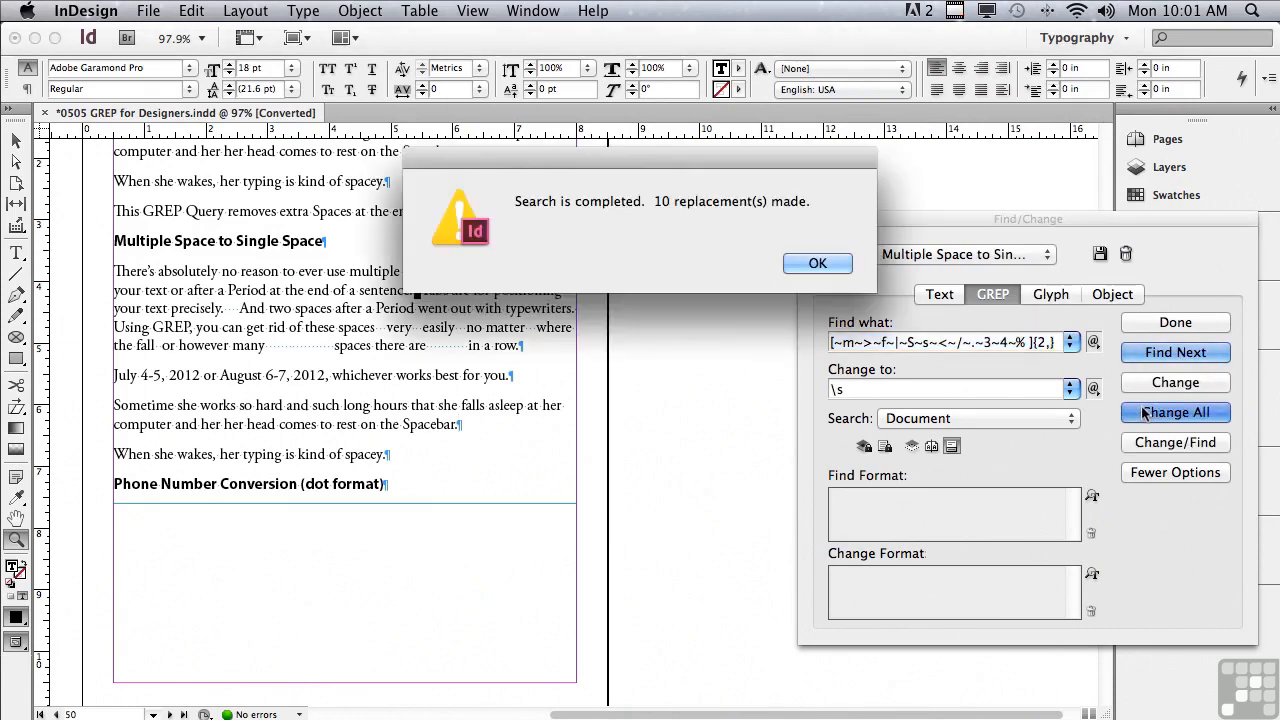
click(816, 264)
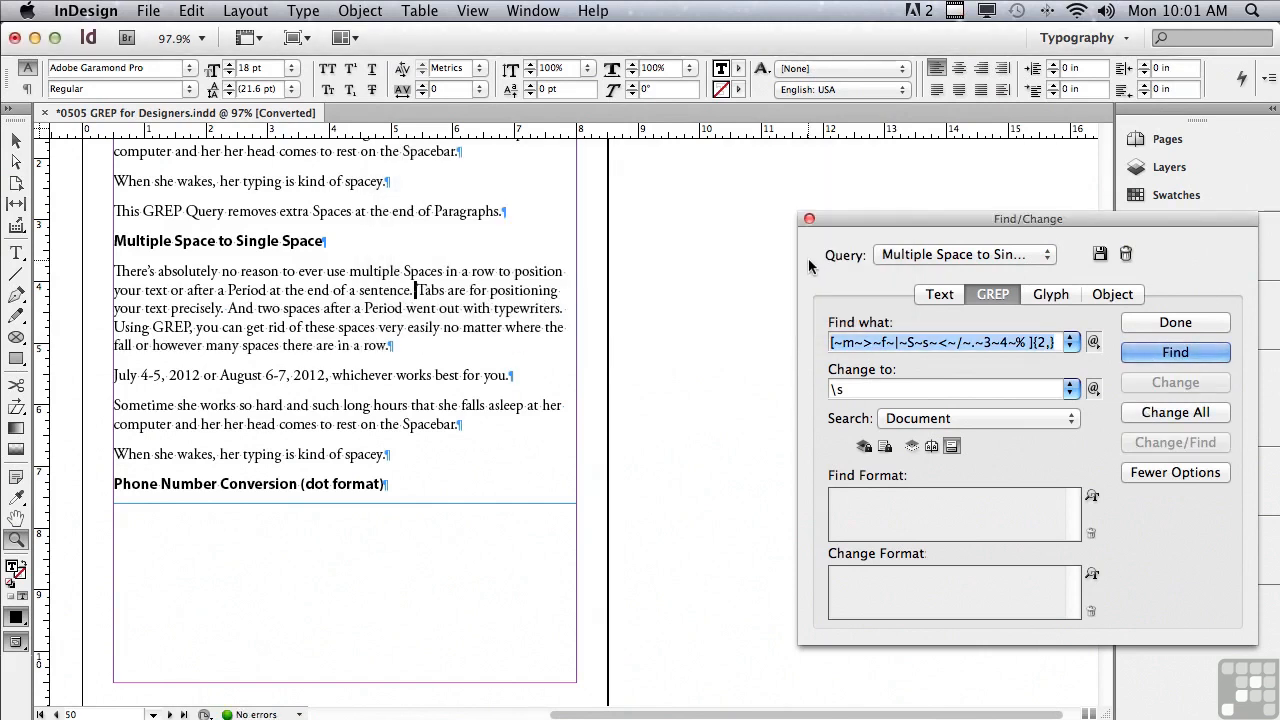
mouse_move(804, 260)
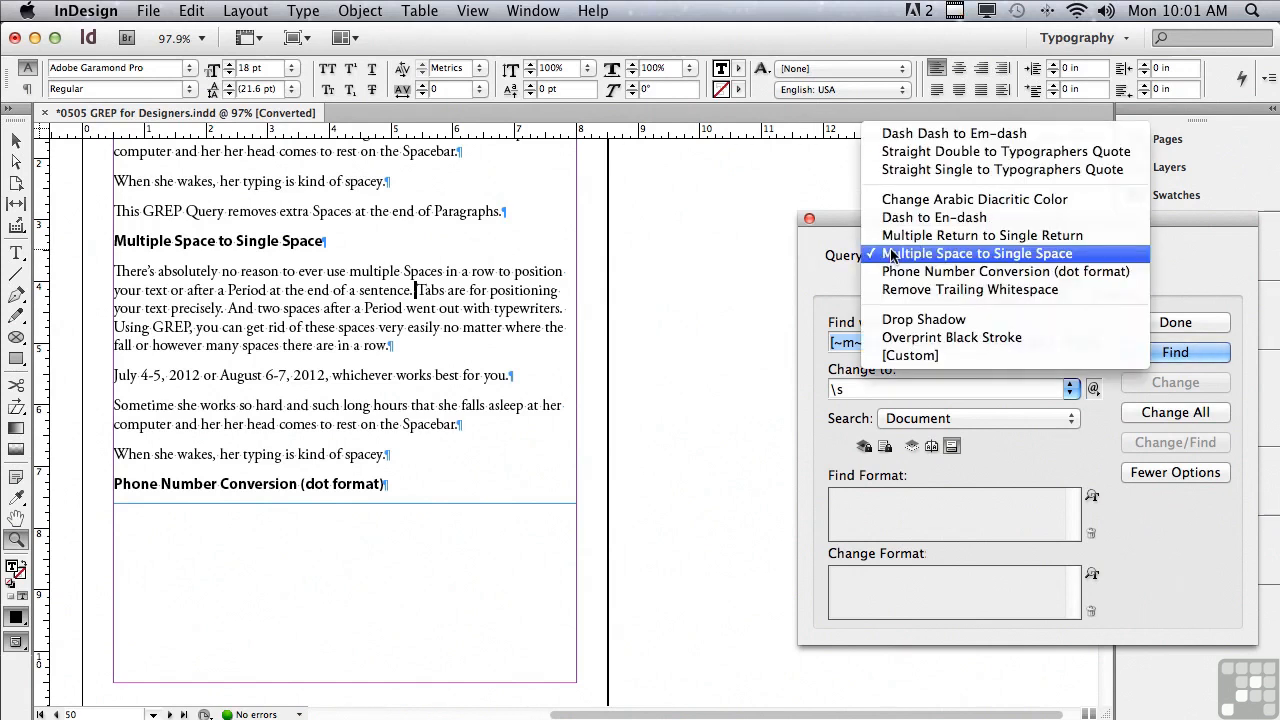
mouse_move(1004, 272)
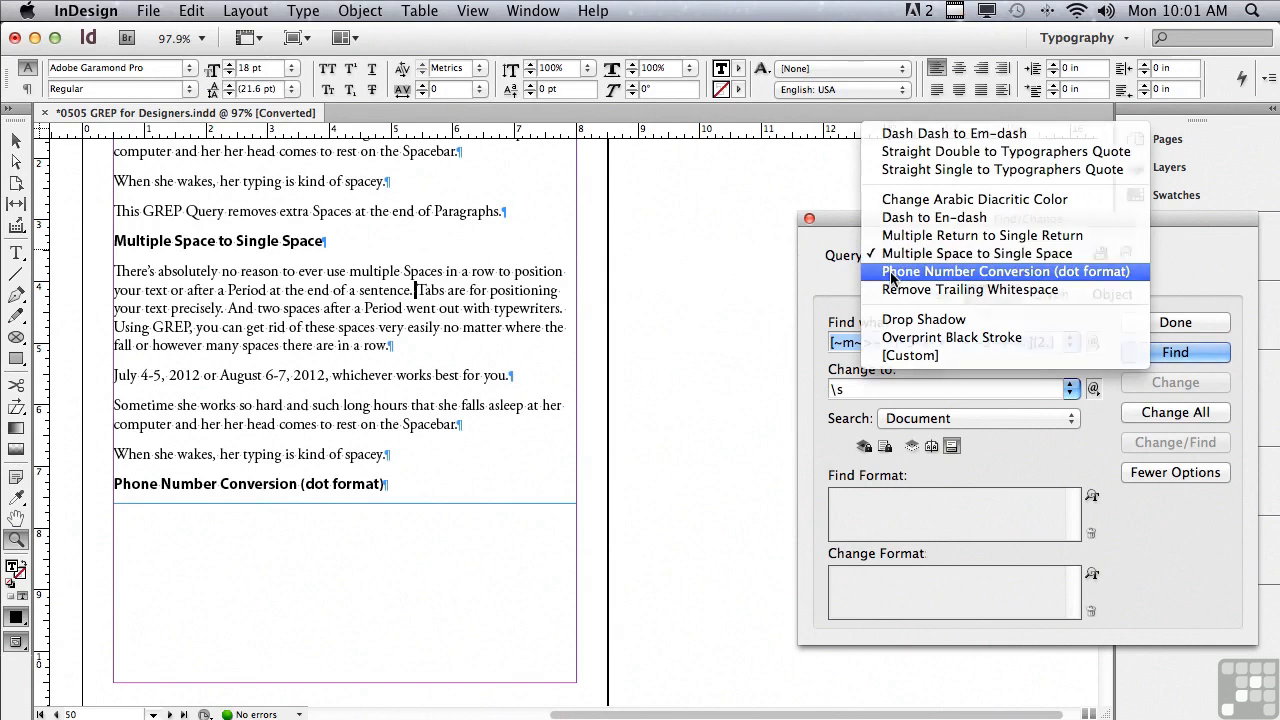
Run the Phone Number Conversion (dot format) query with Change All, making 32 replacements.
click(1008, 272)
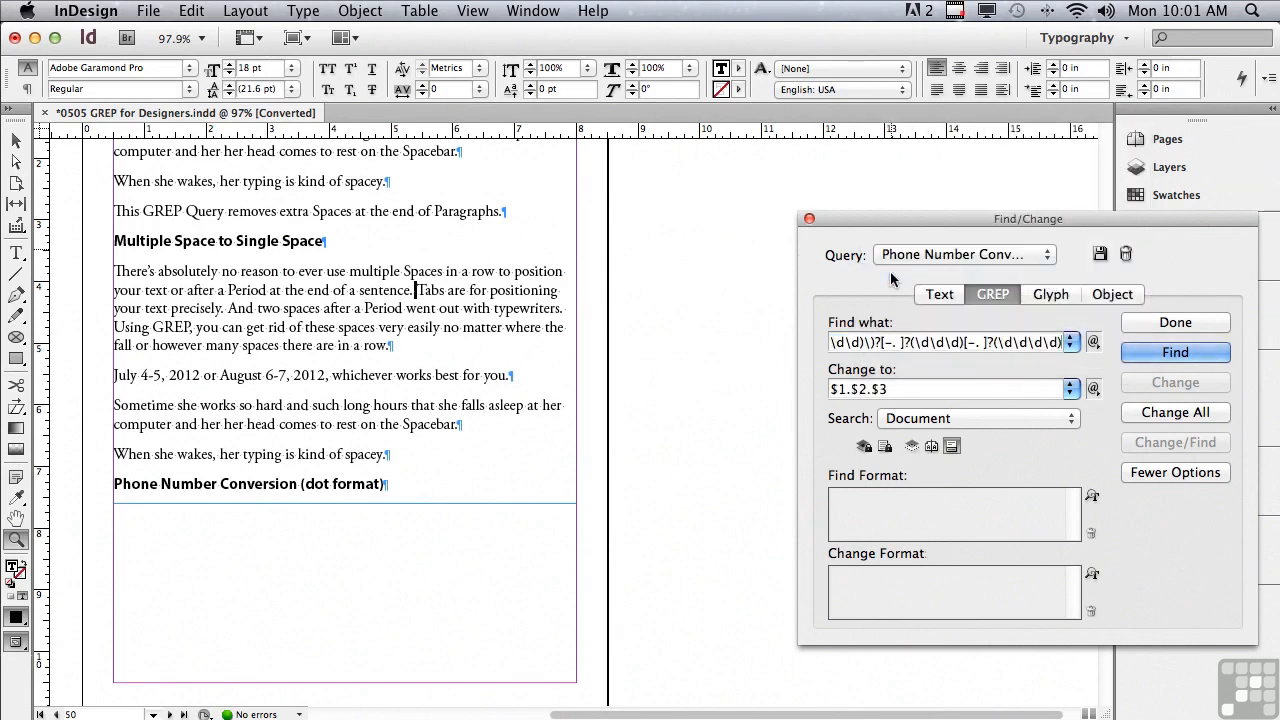
mouse_move(1012, 362)
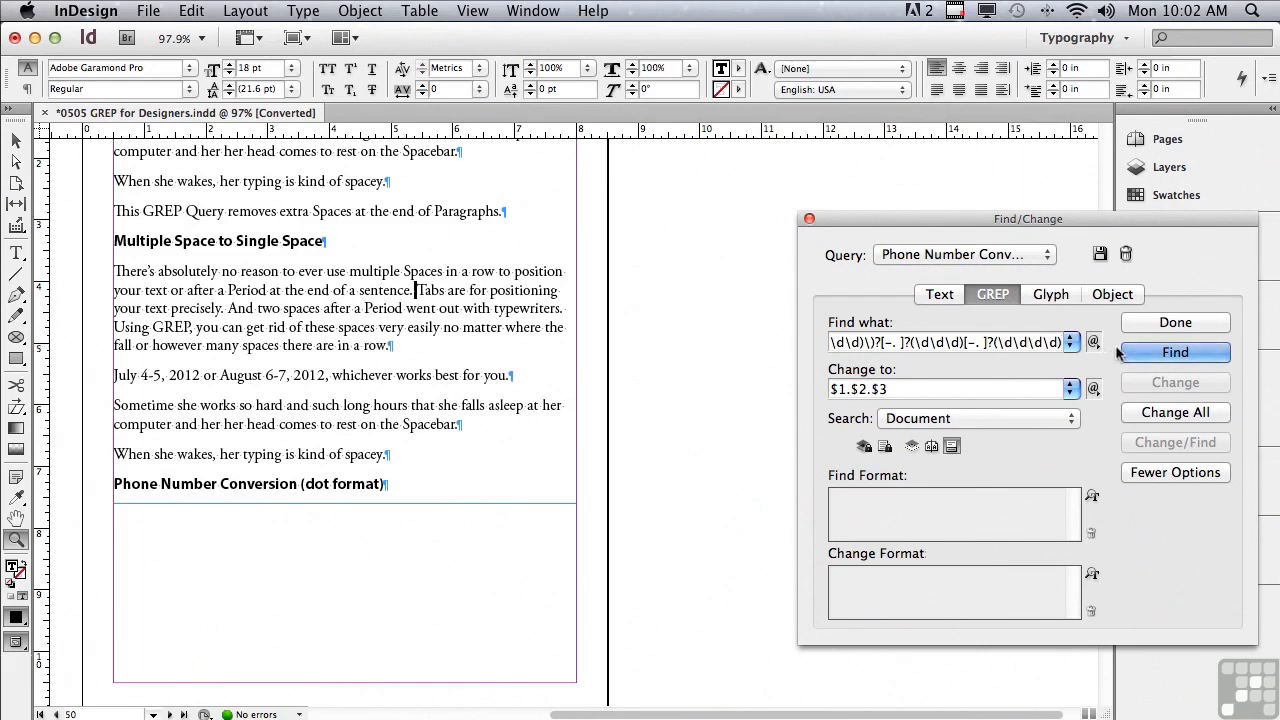
click(1176, 352)
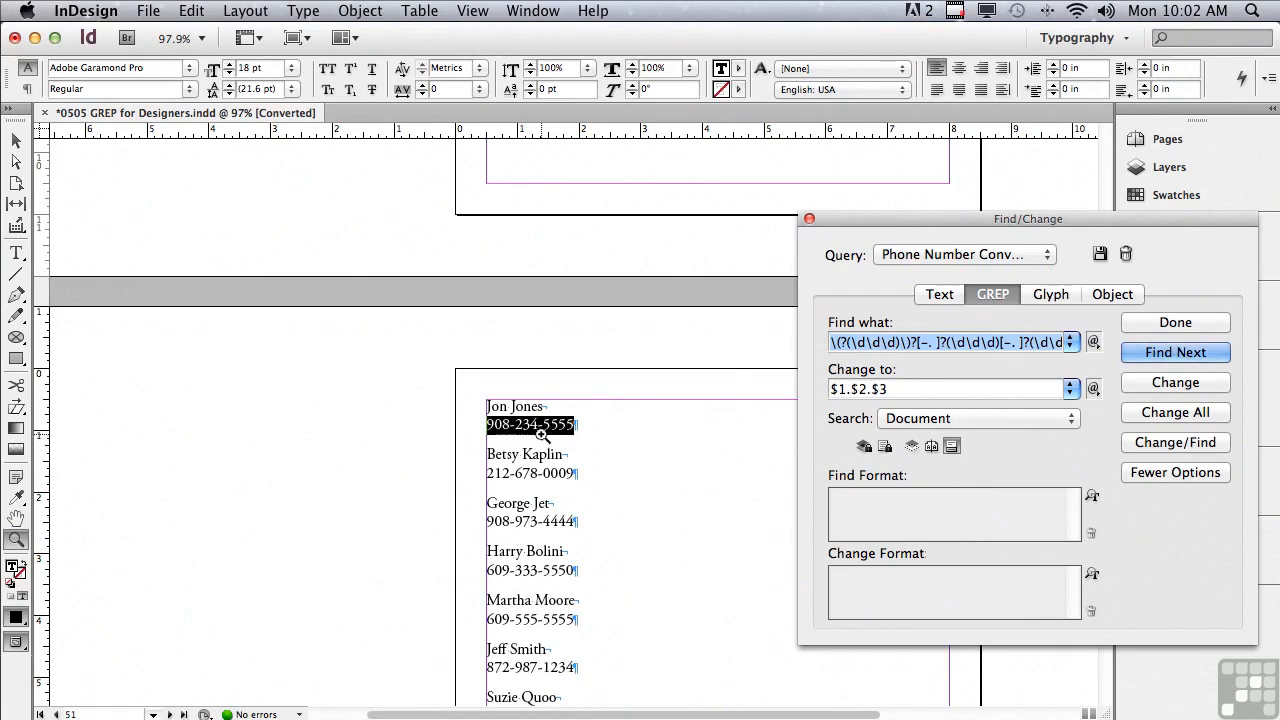
mouse_move(490, 440)
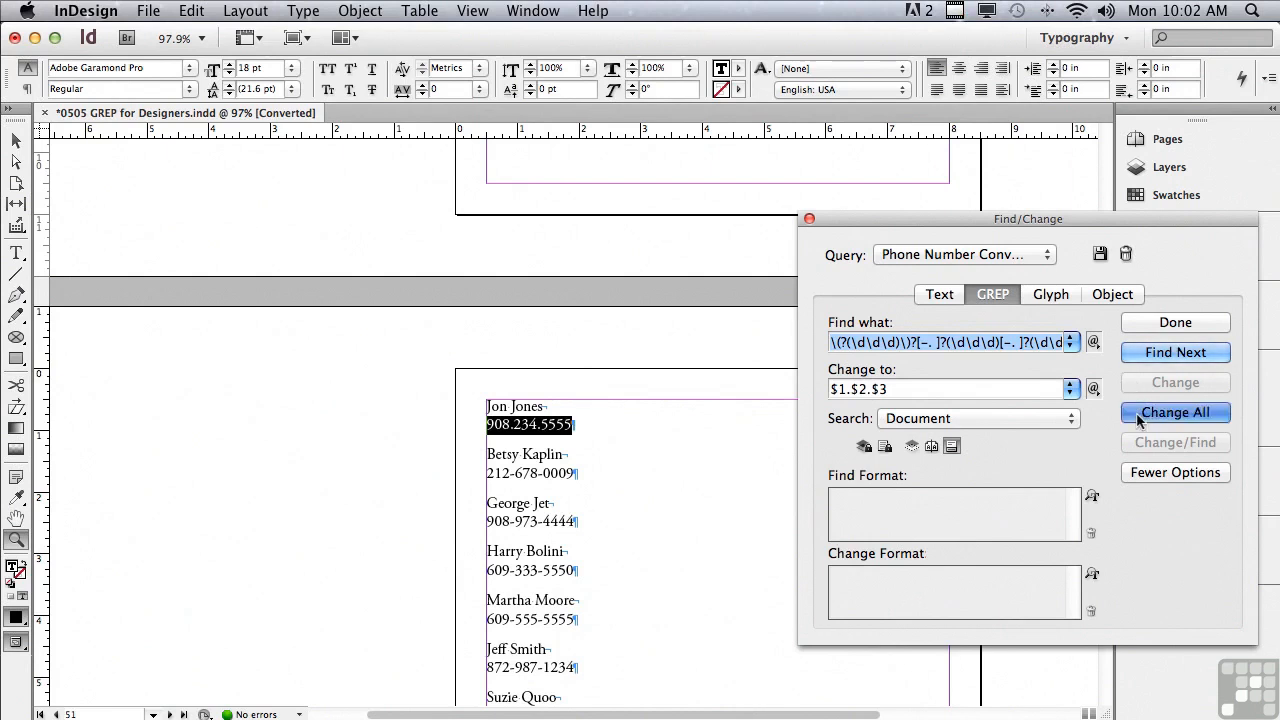
click(1174, 412)
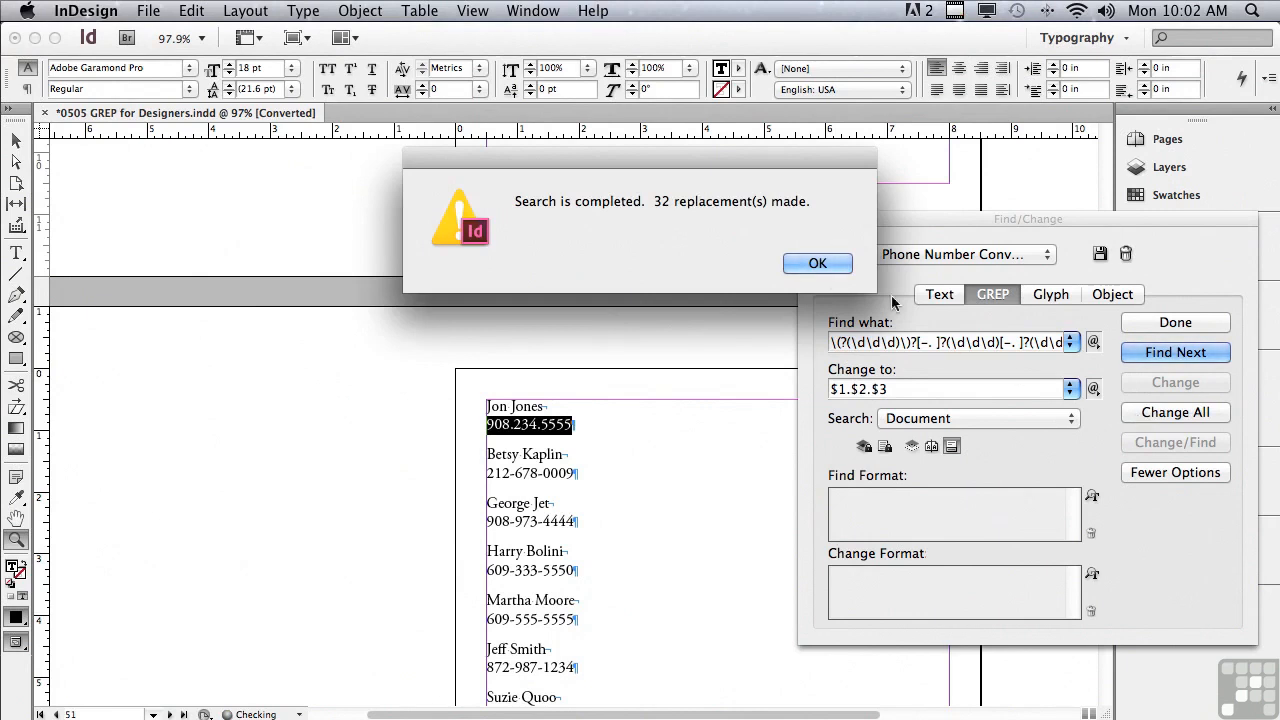
click(816, 264)
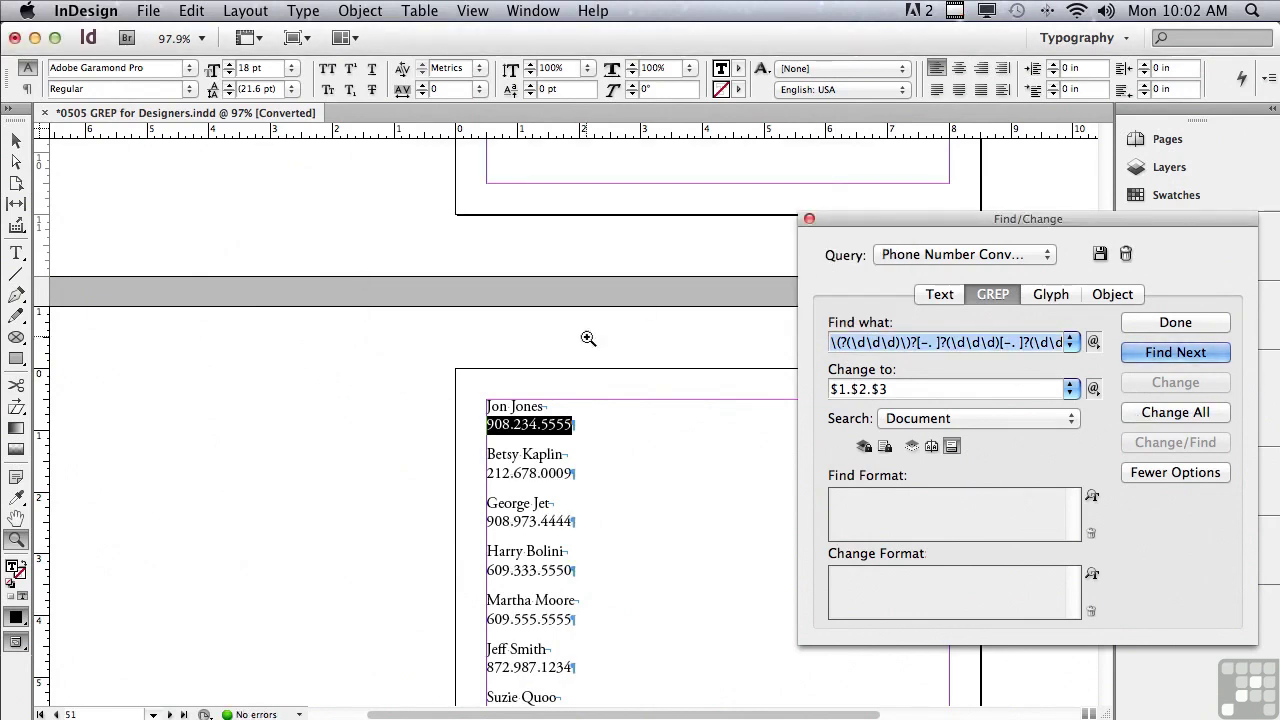
mouse_move(294, 364)
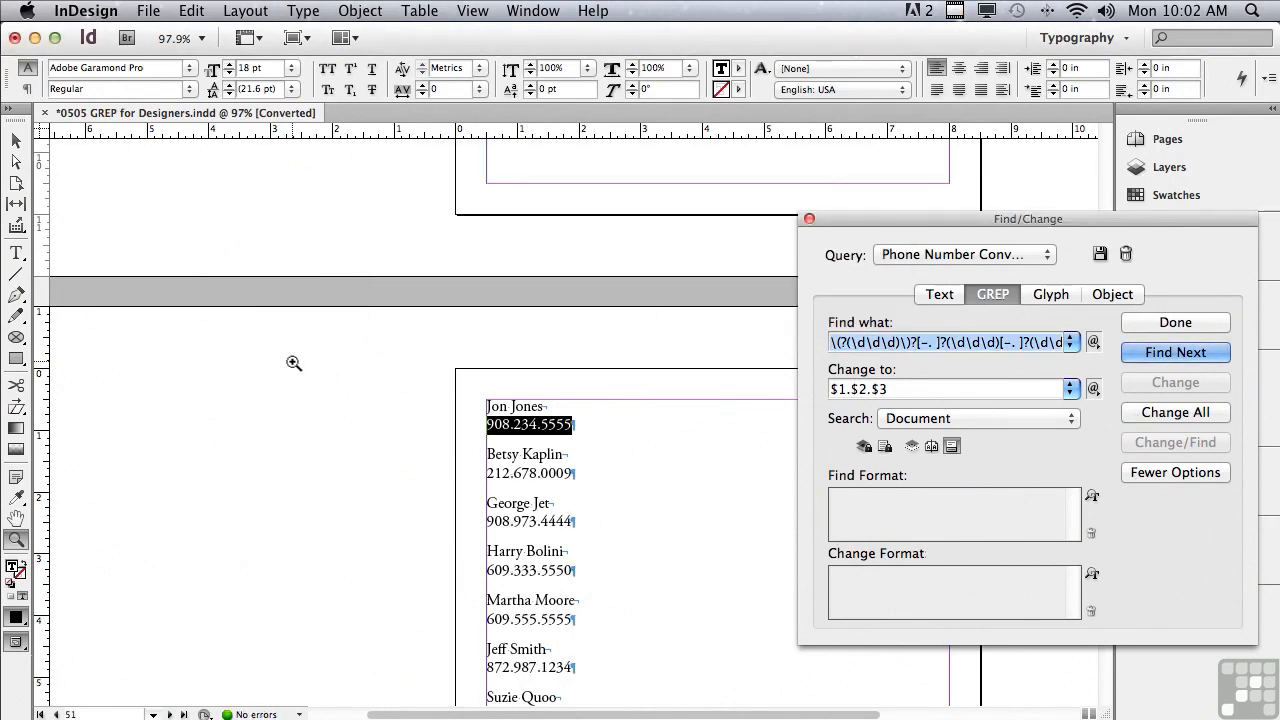